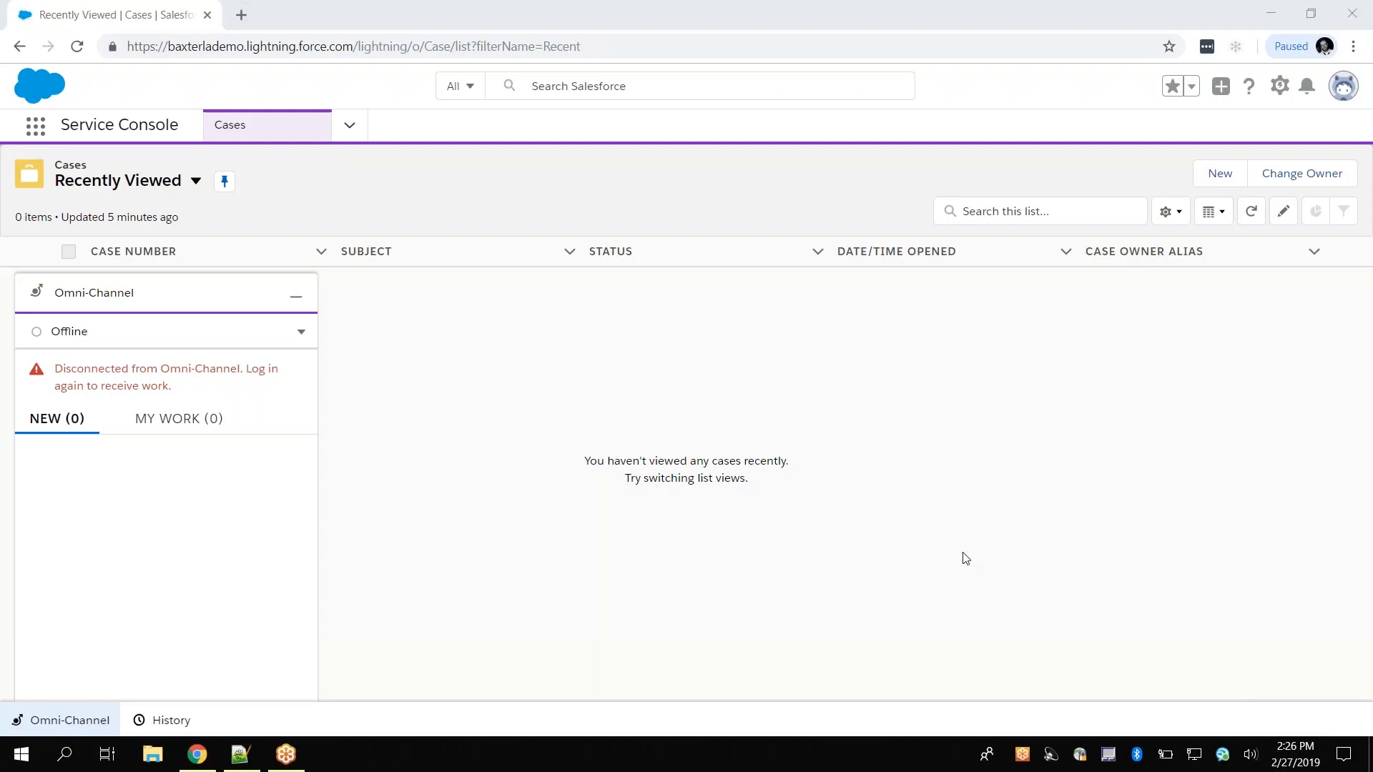
mouse_move(970, 554)
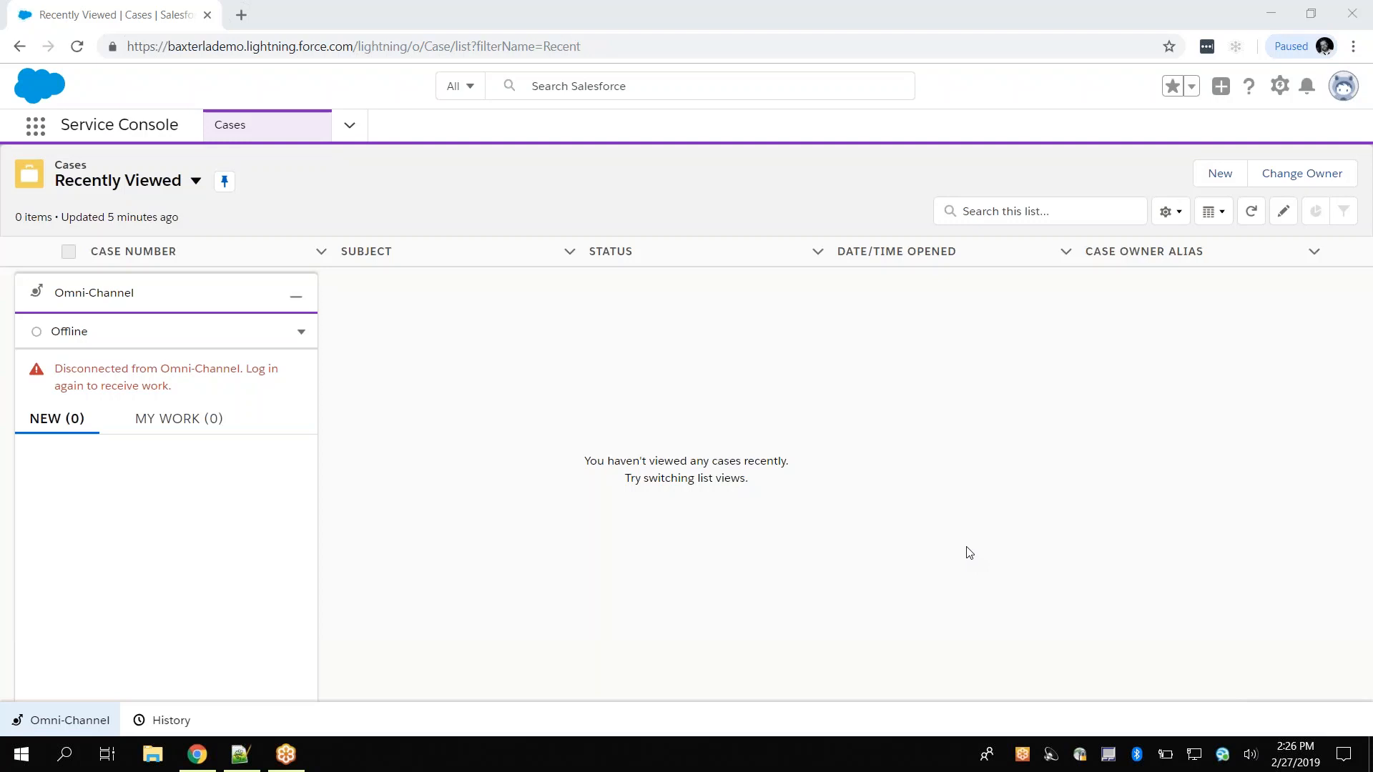
mouse_move(941, 547)
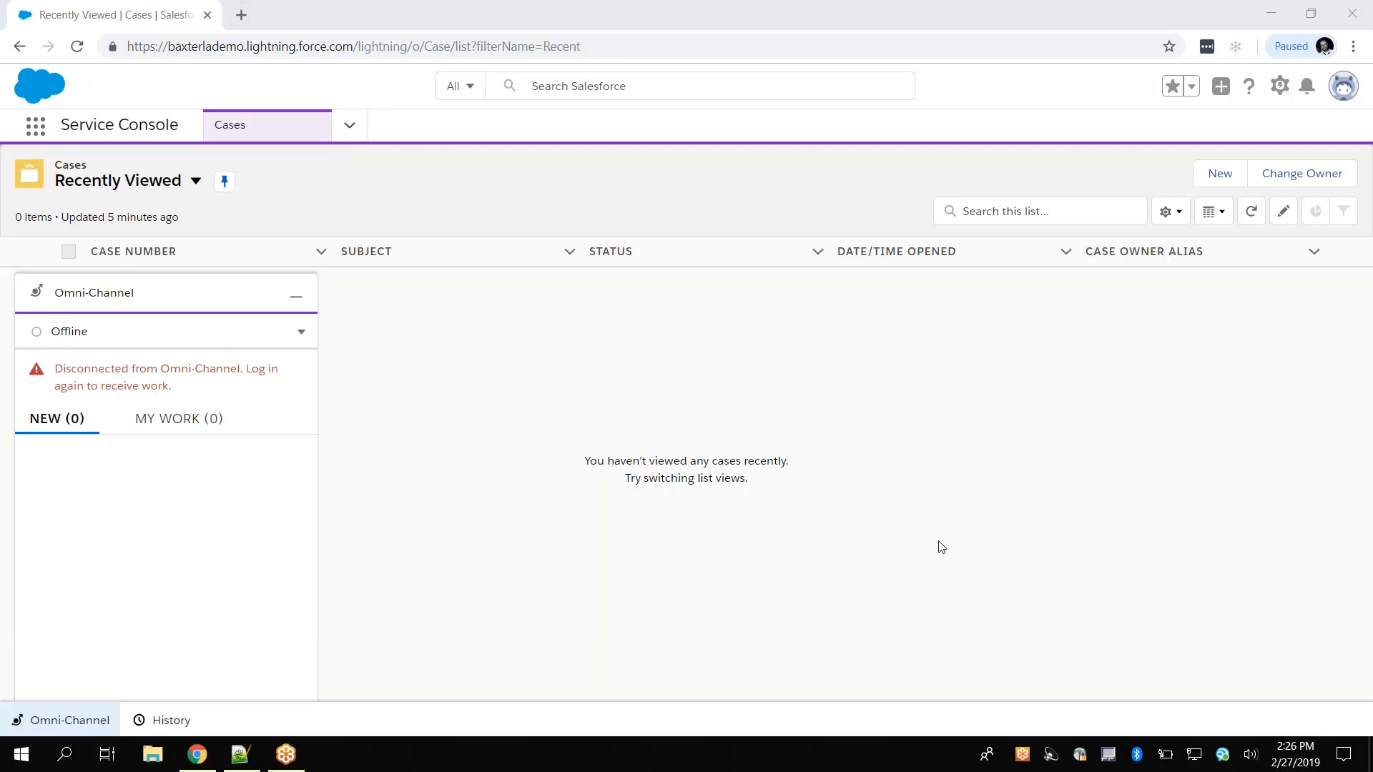
mouse_move(945, 547)
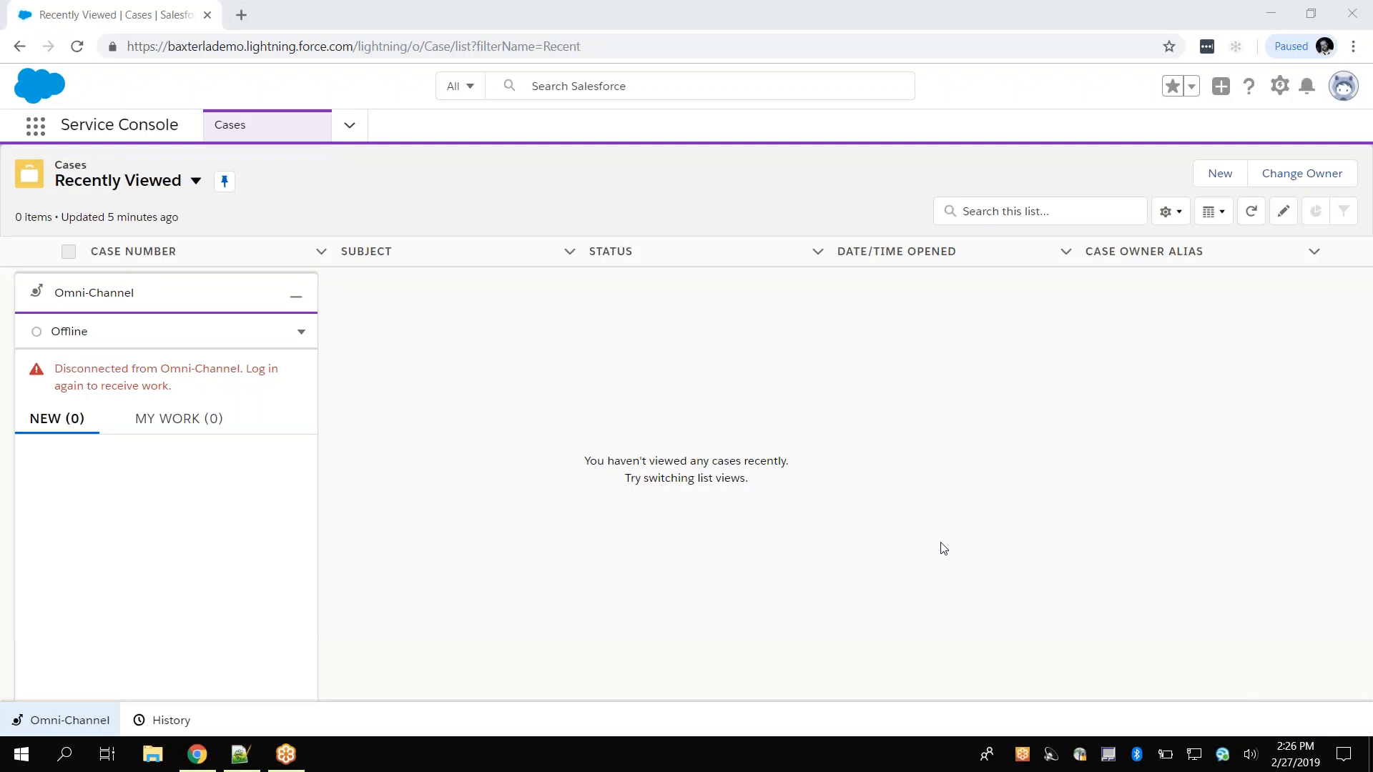
mouse_move(925, 533)
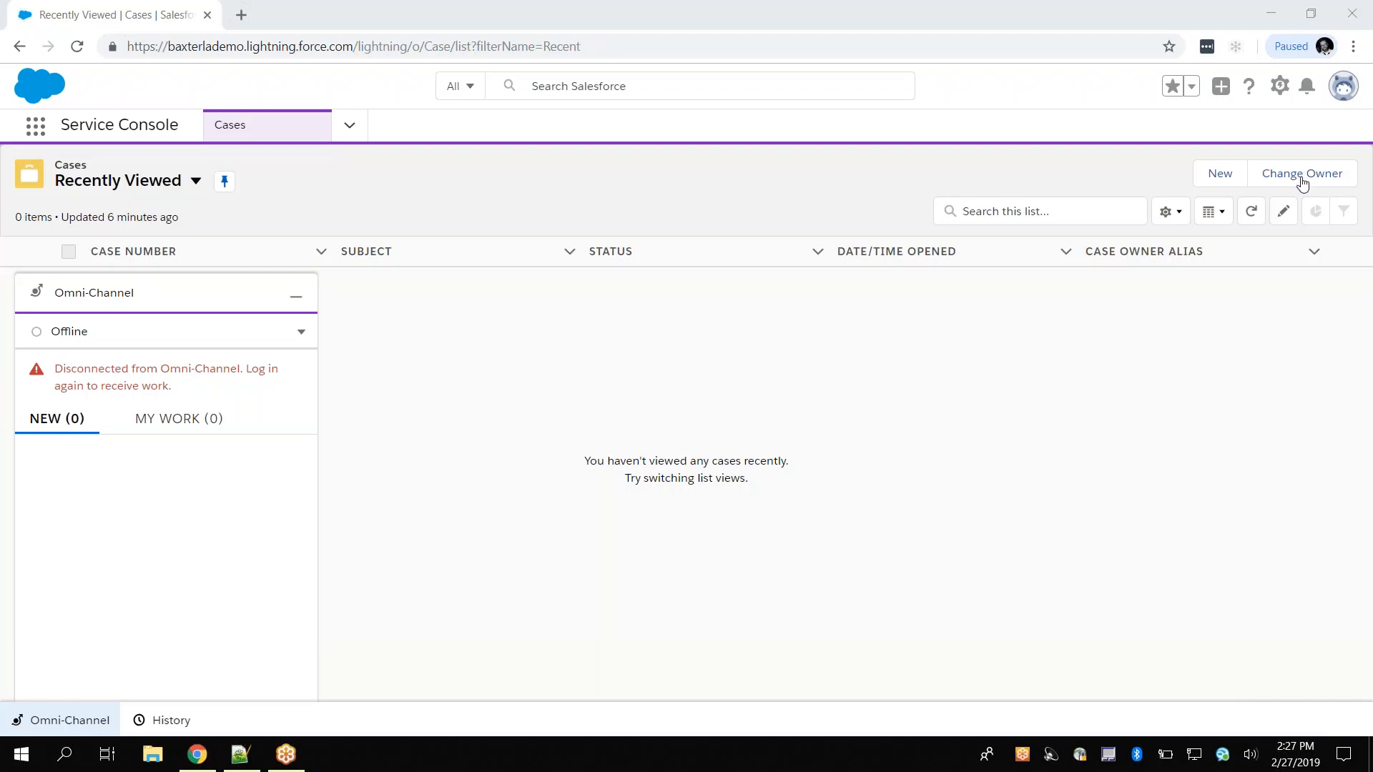
Open Chrome Developer Tools on the Service Console page via More tools.
left_click(1354, 46)
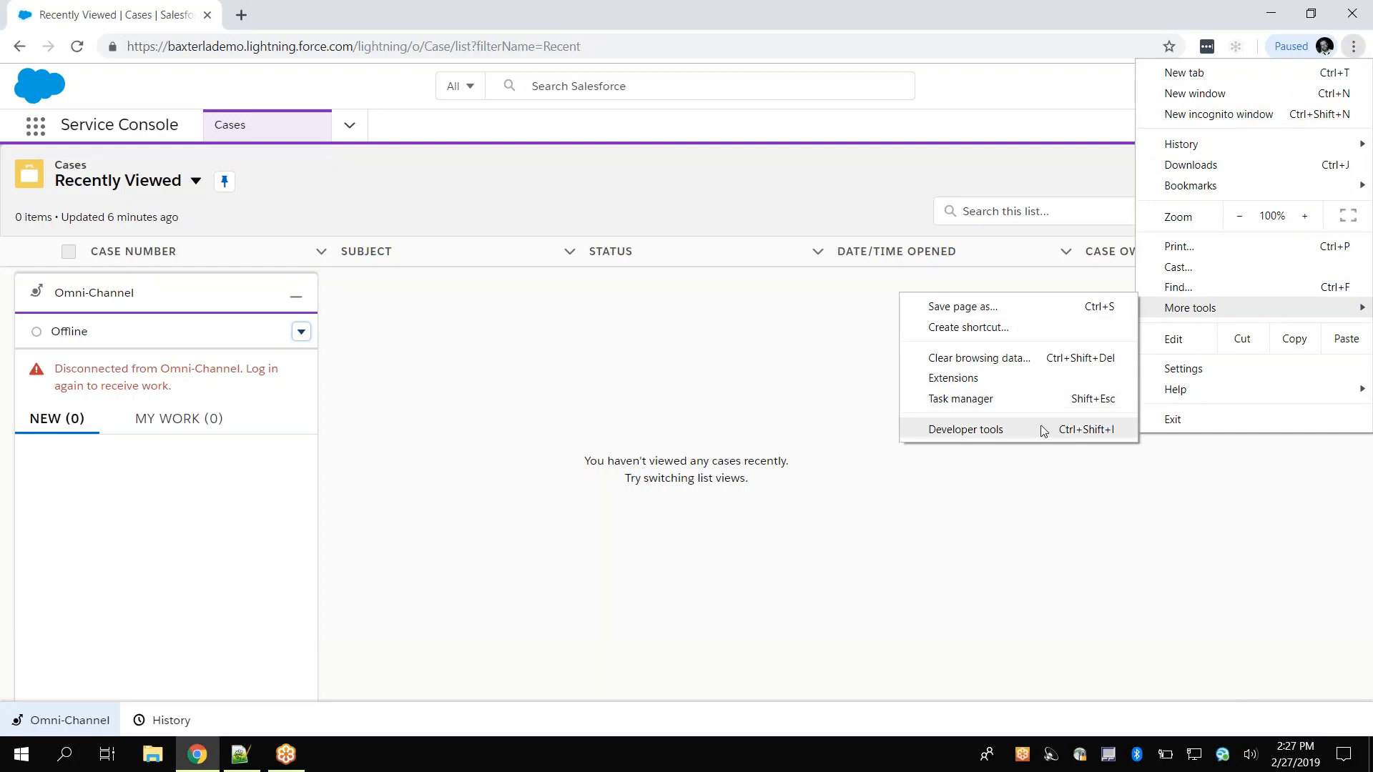
left_click(965, 429)
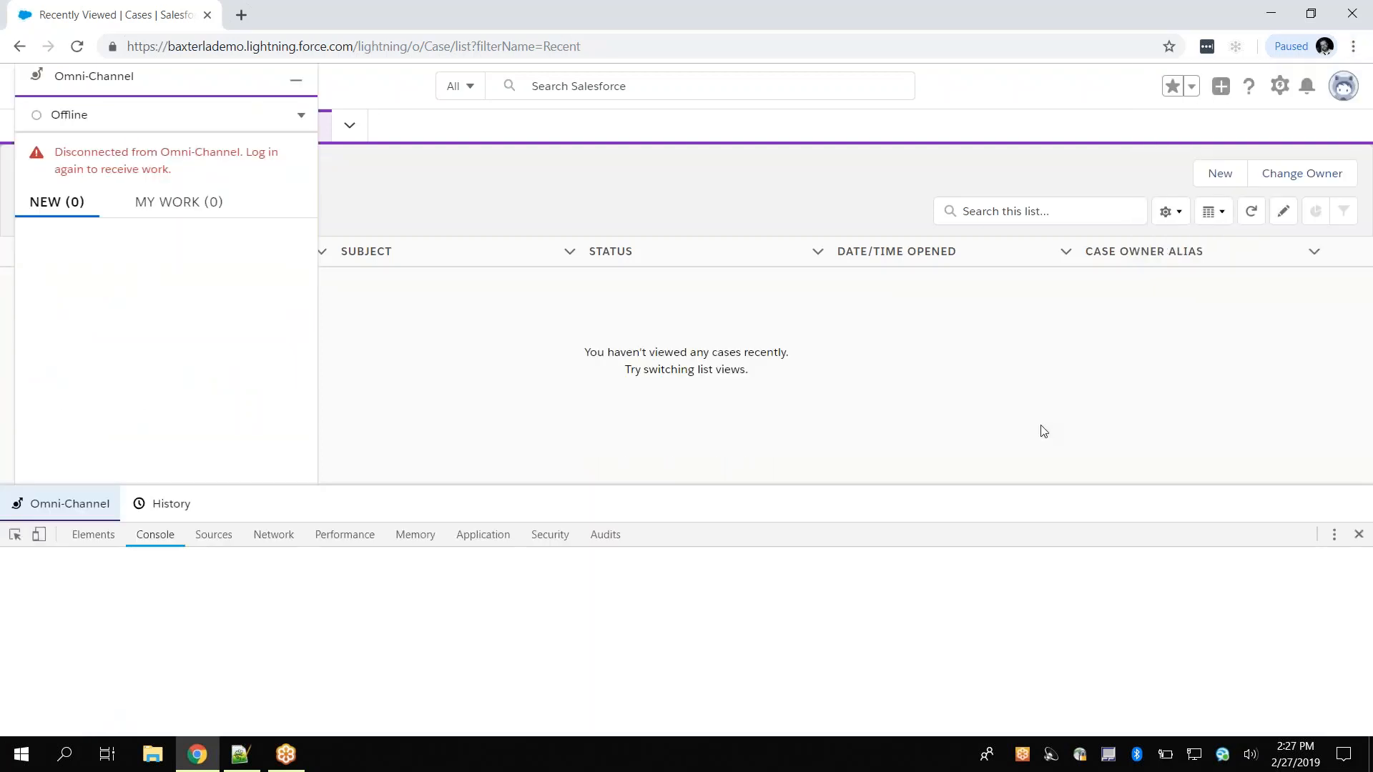
Turn on Preserve log and Log XMLHttpRequests in the Console settings.
left_click(155, 534)
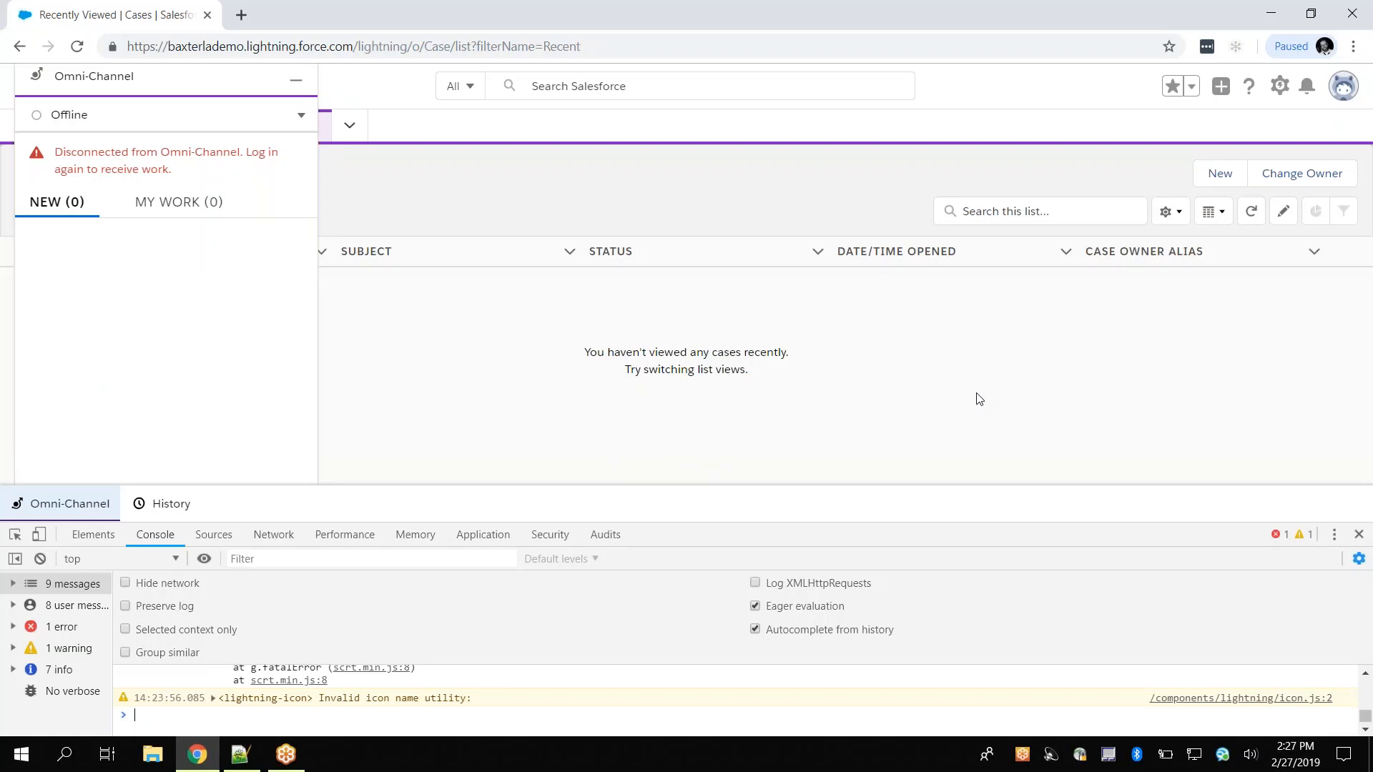
mouse_move(849, 423)
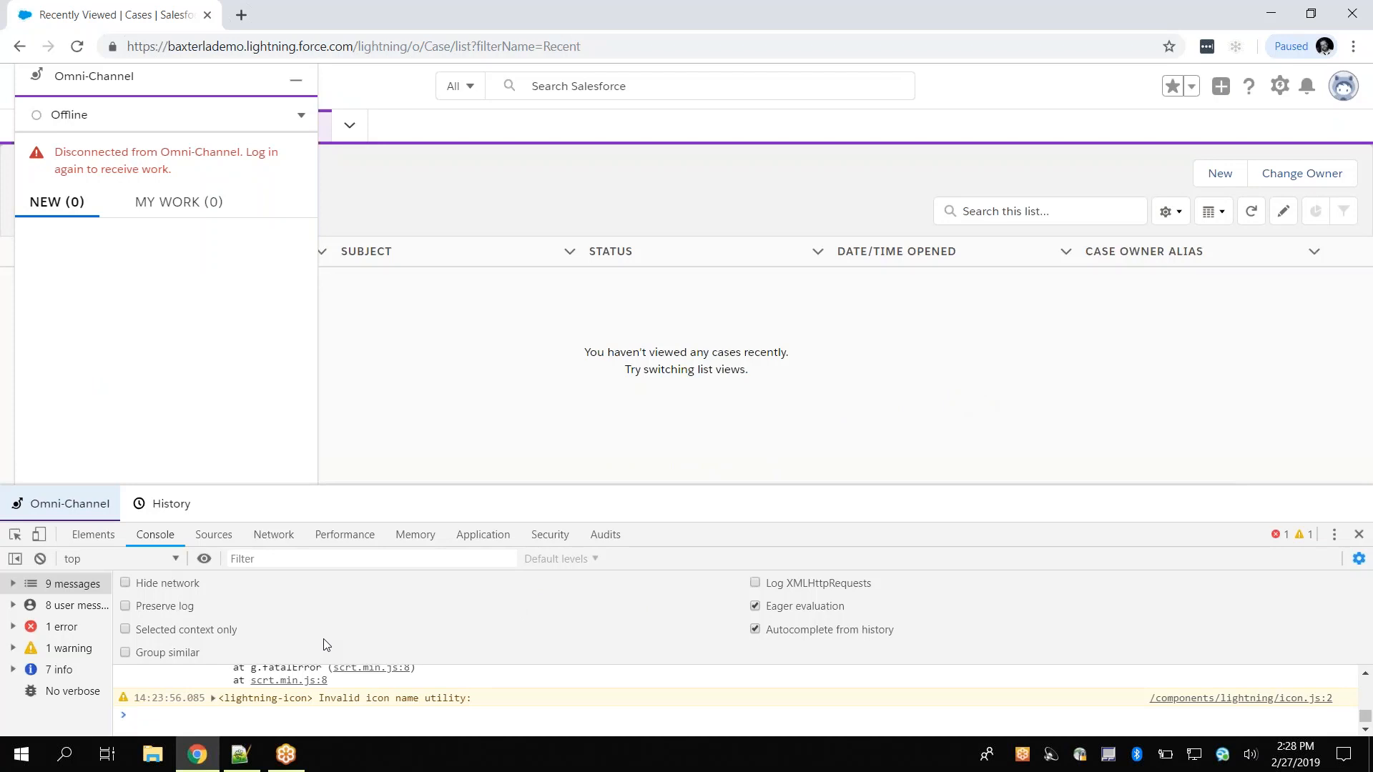
mouse_move(328, 634)
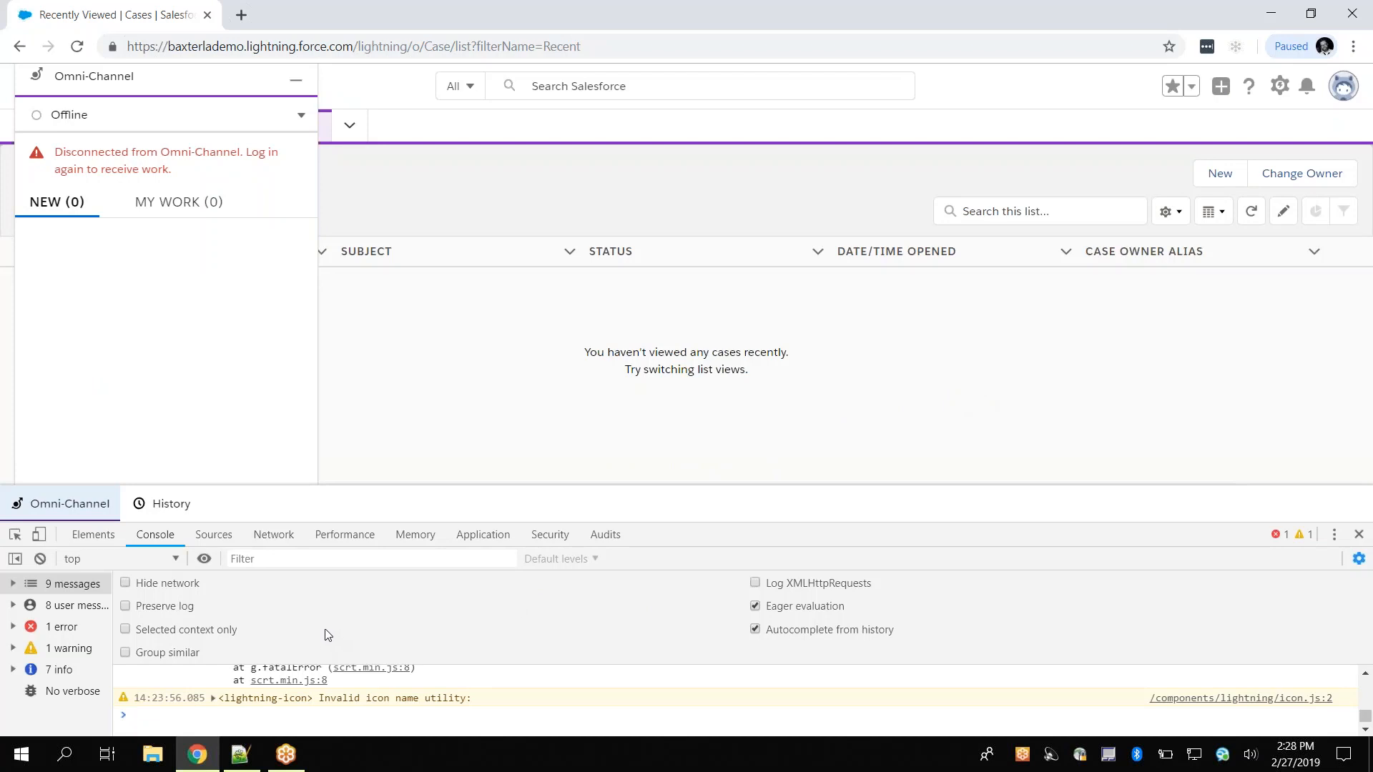
mouse_move(180, 607)
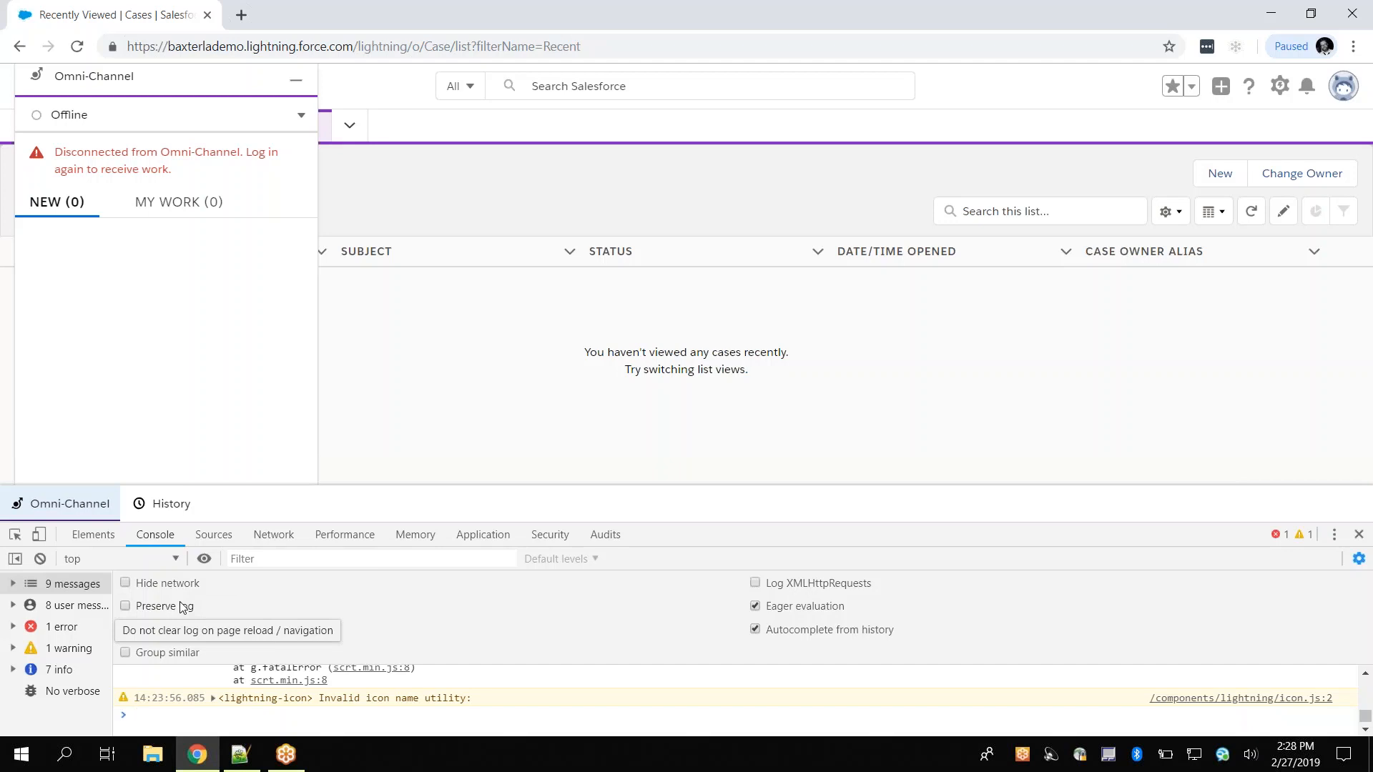
left_click(125, 606)
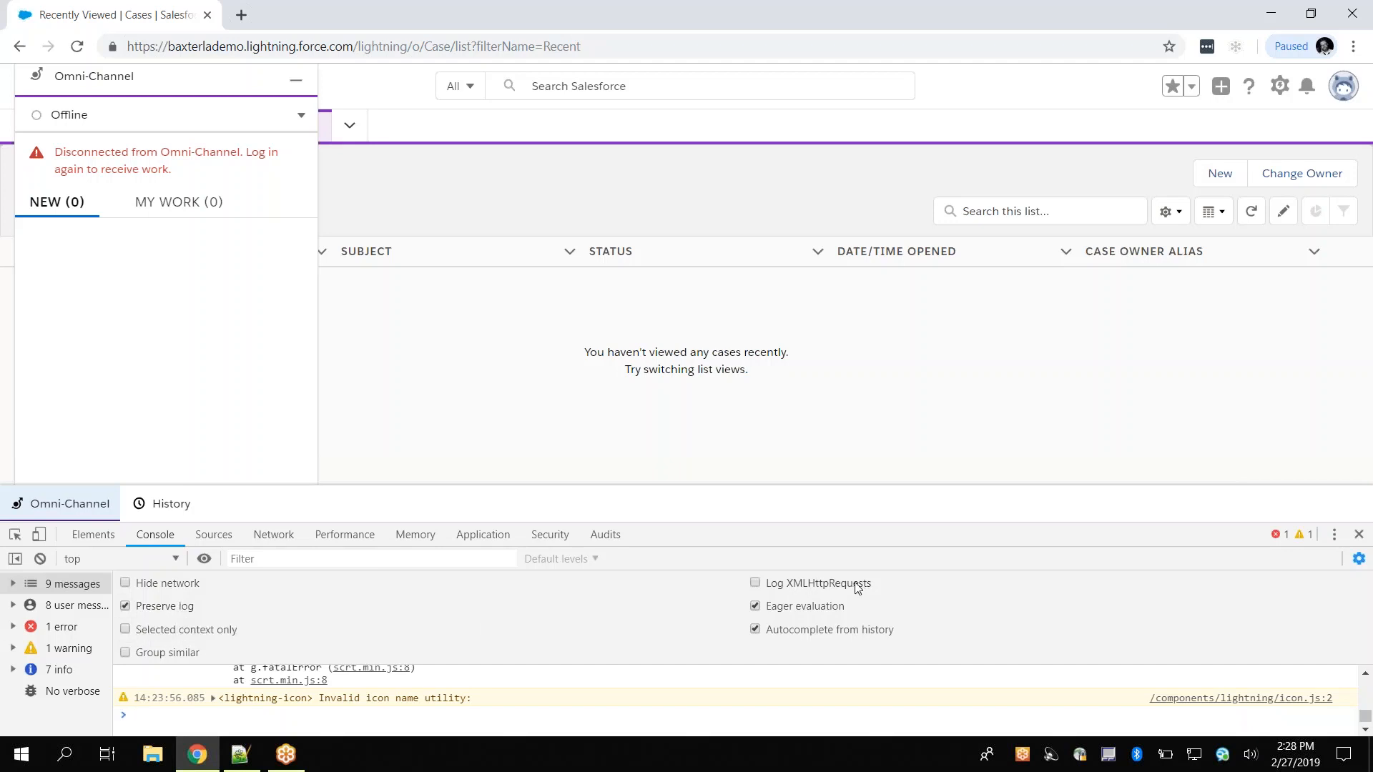
left_click(755, 583)
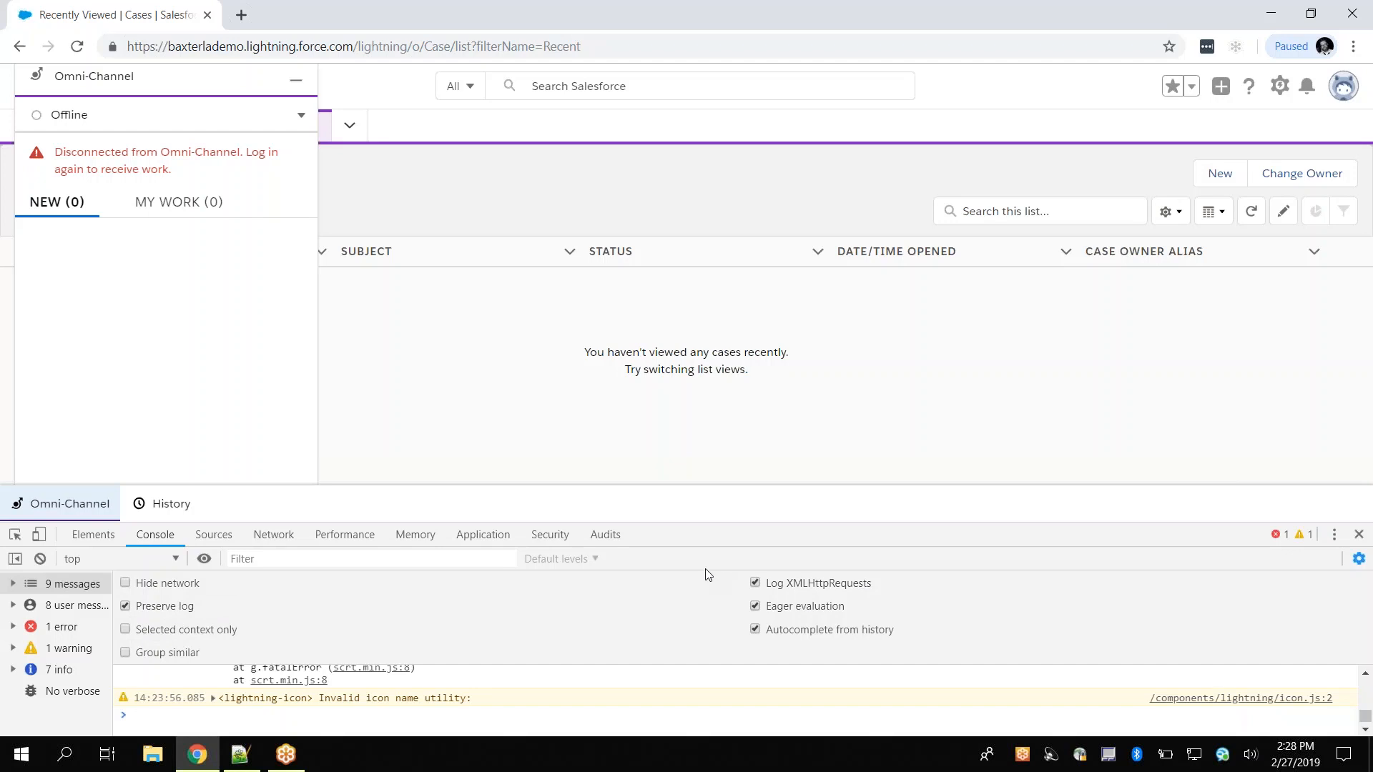
mouse_move(326, 626)
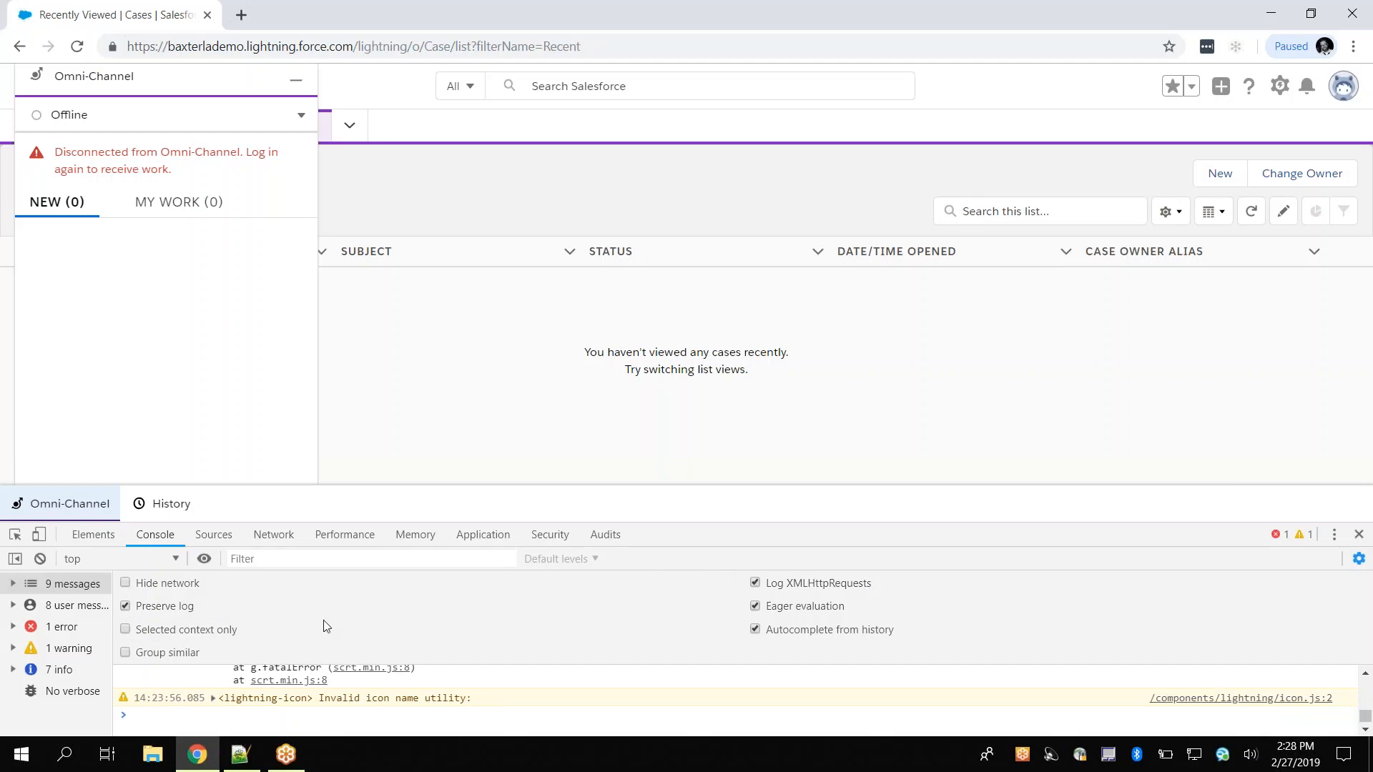
mouse_move(2, 546)
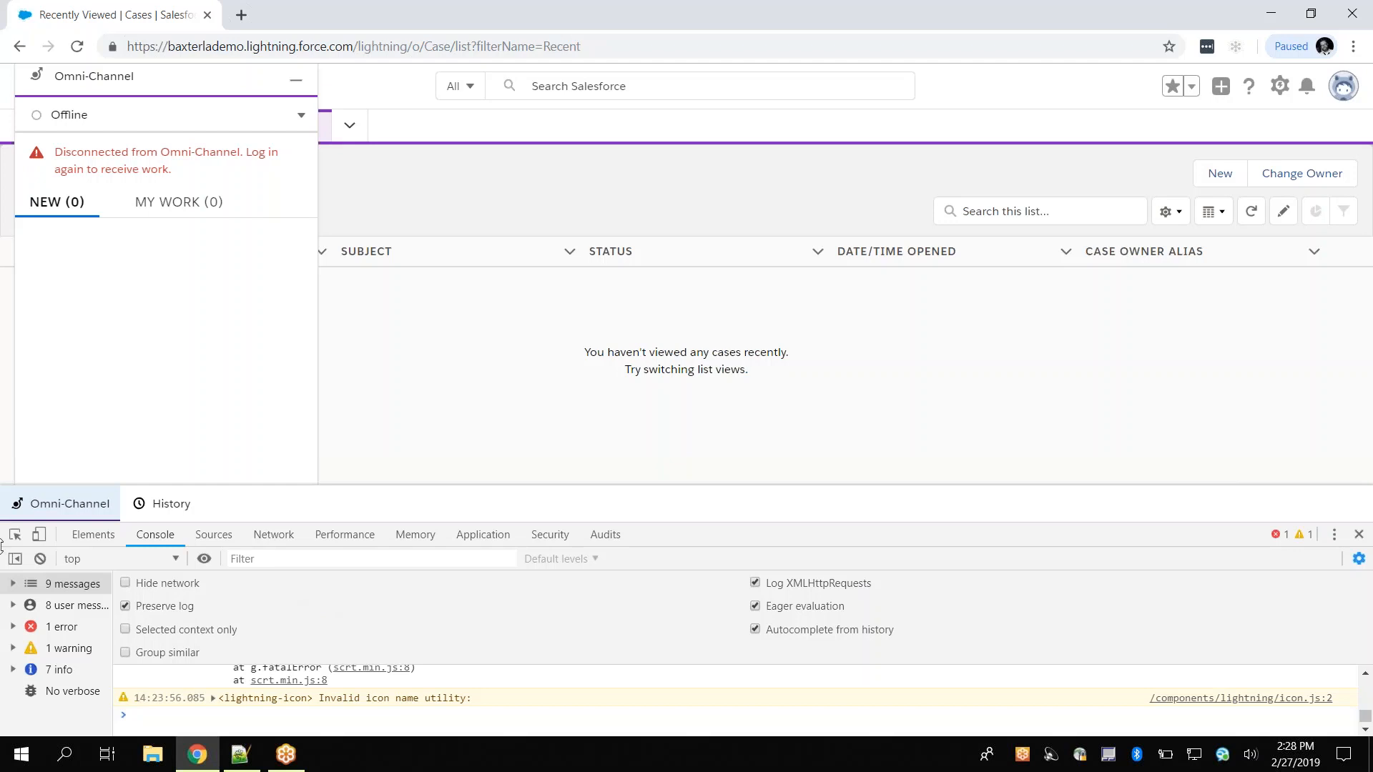
Show the Network panel with Preserve log switched on.
left_click(273, 534)
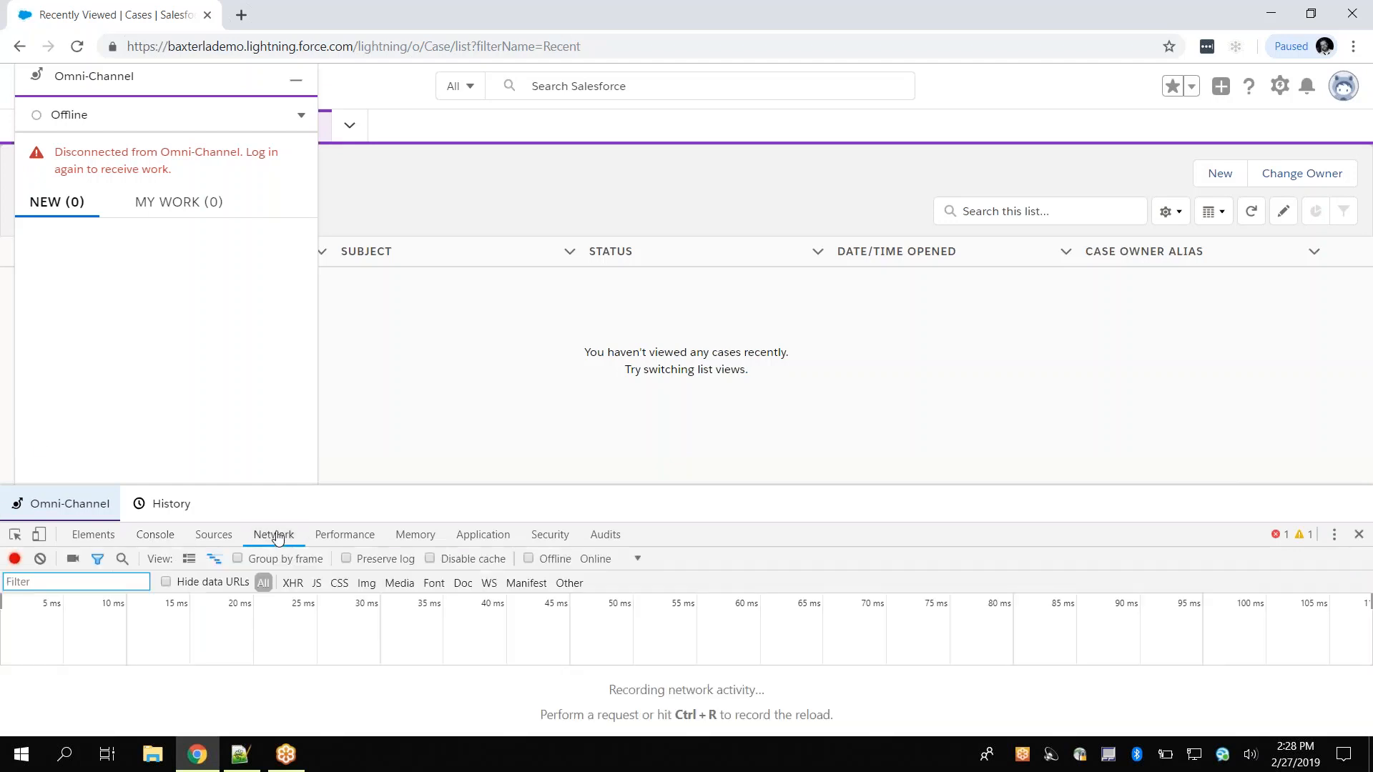
left_click(346, 558)
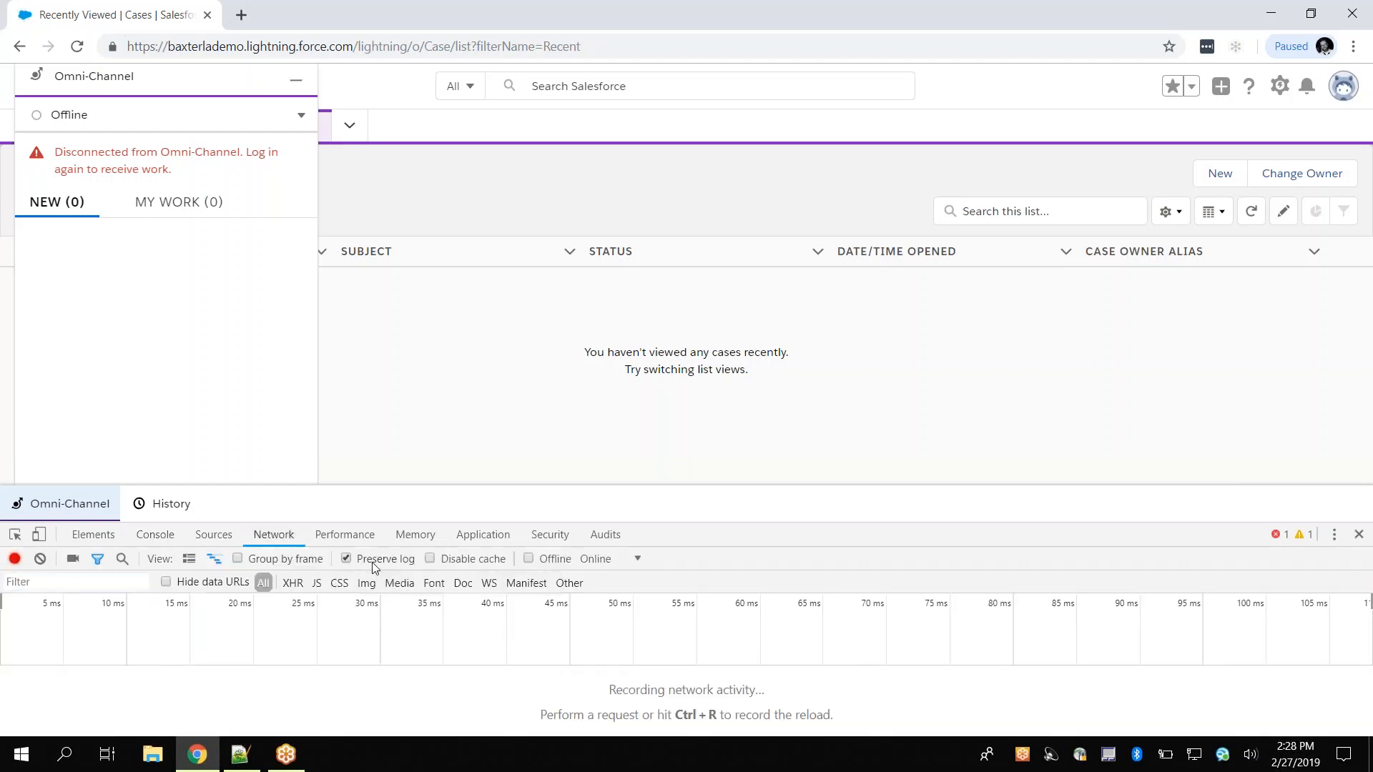
mouse_move(1334, 534)
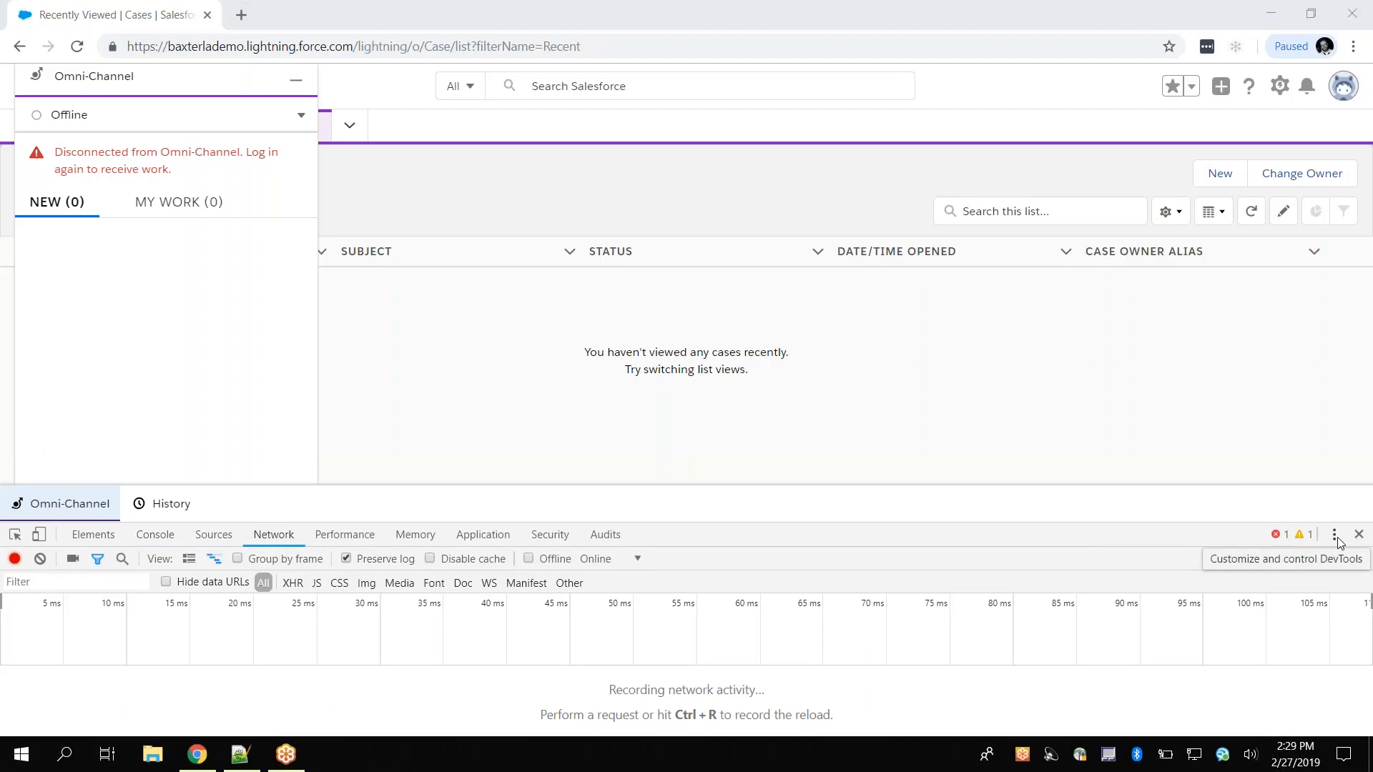
Undock DevTools into a separate window and minimize it to reveal the Cases page.
left_click(1334, 534)
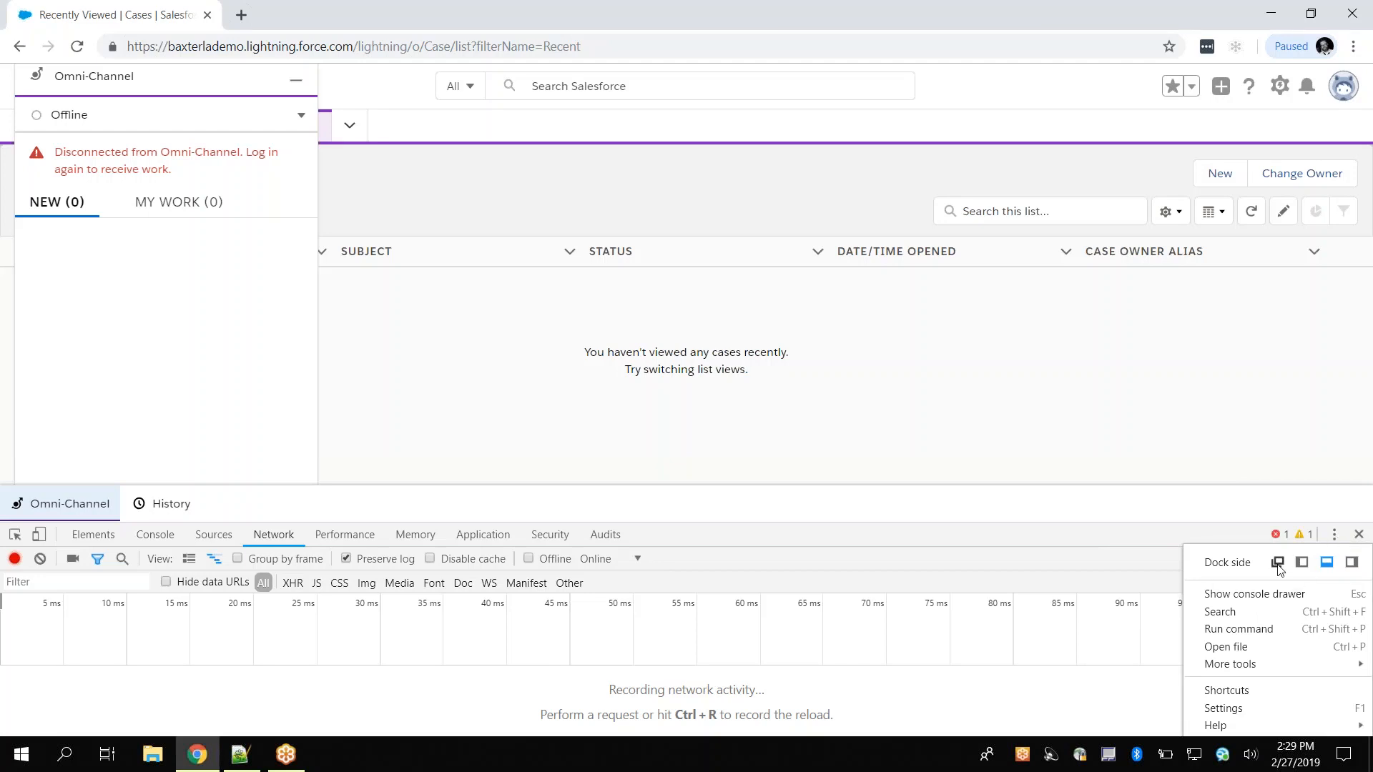
left_click(1278, 563)
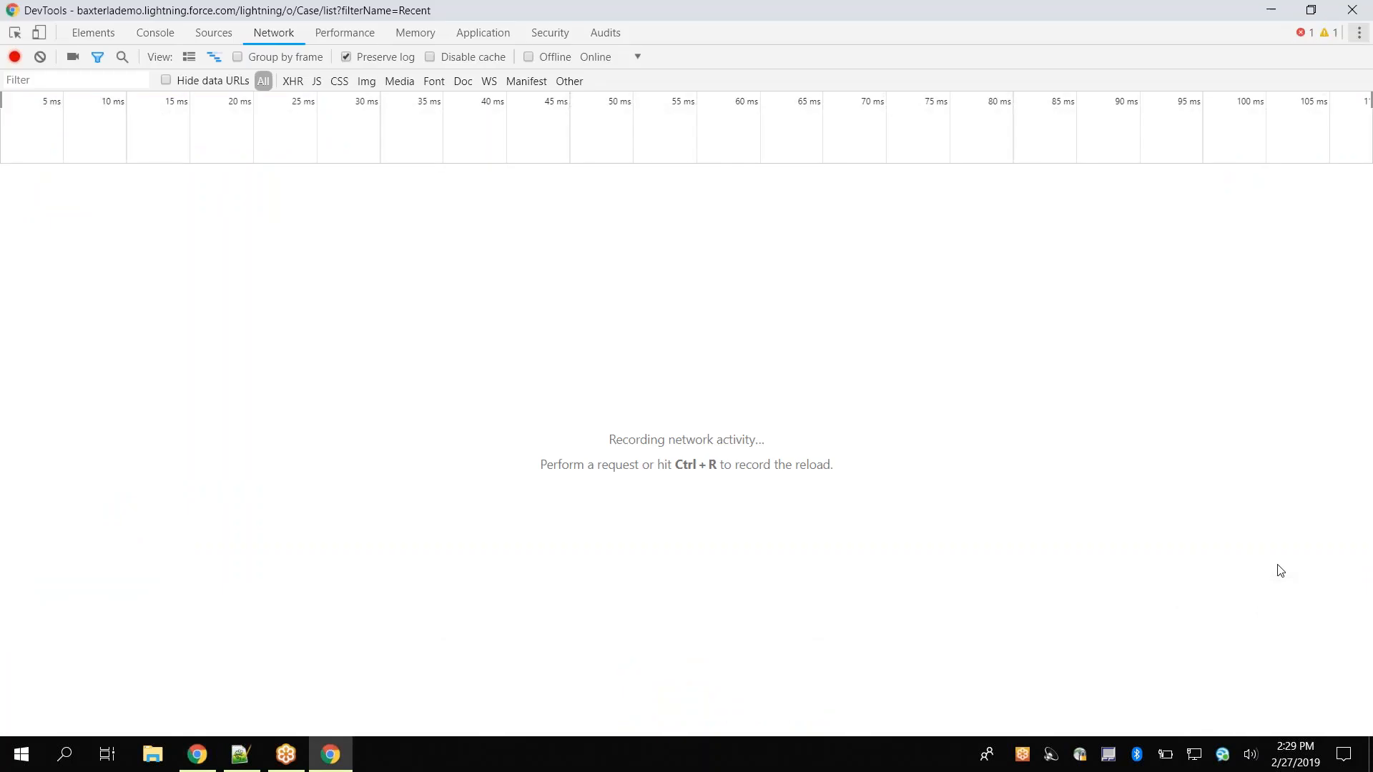
mouse_move(1111, 467)
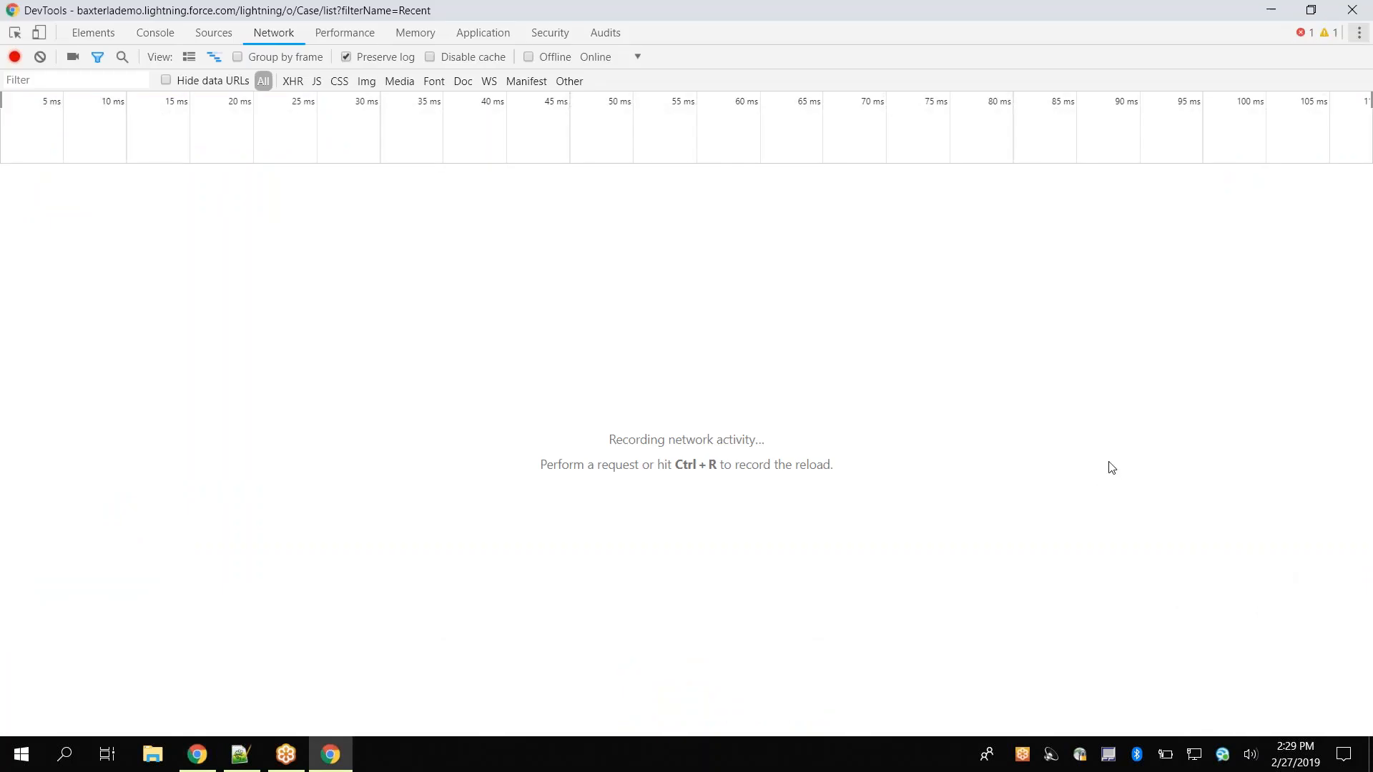
mouse_move(1268, 12)
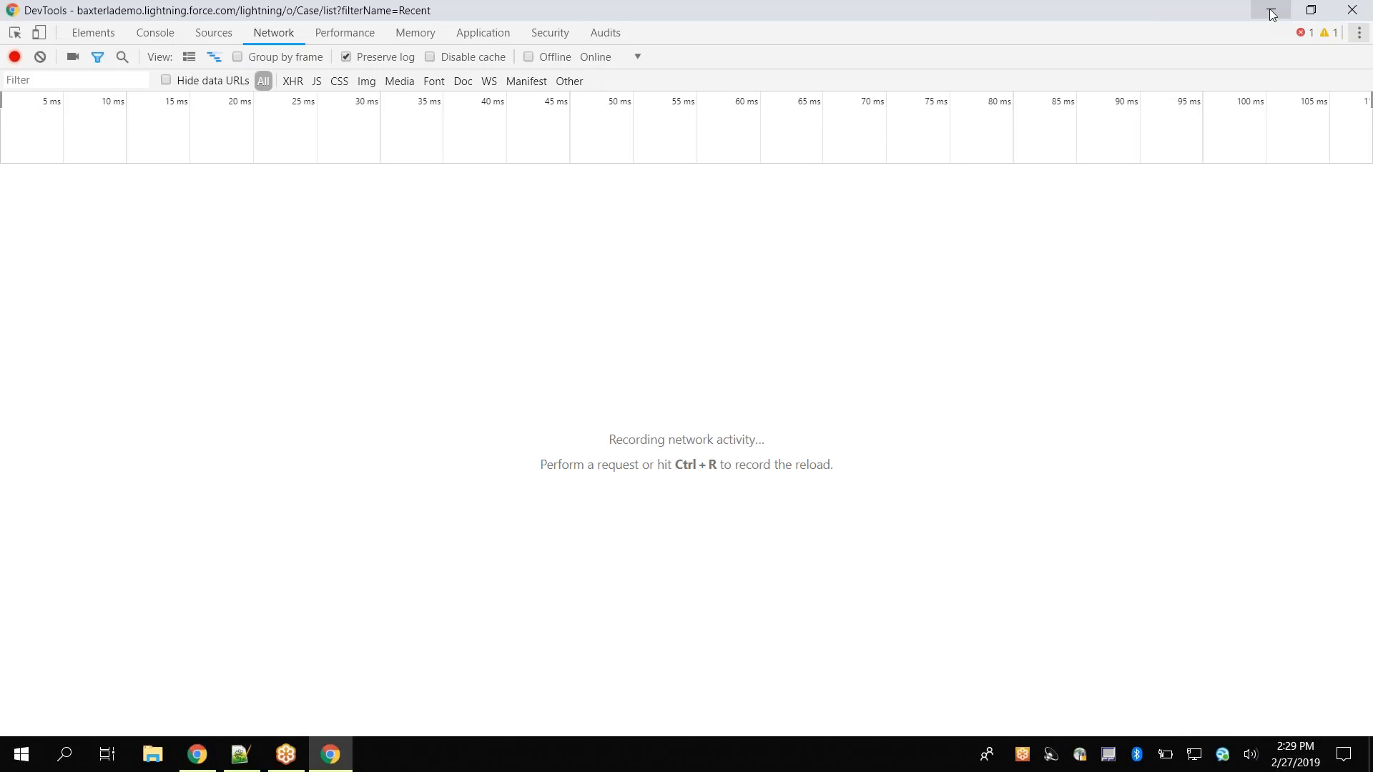
left_click(1267, 9)
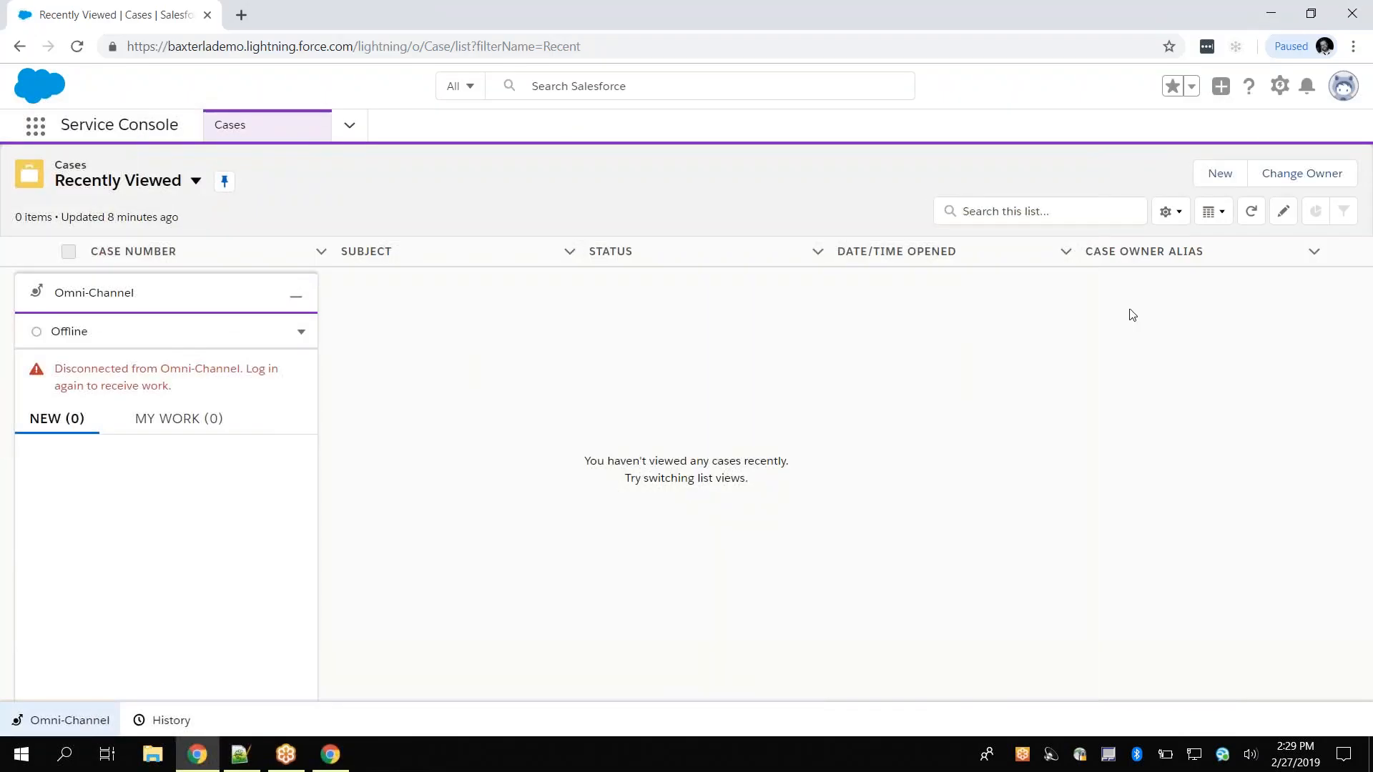
mouse_move(442, 376)
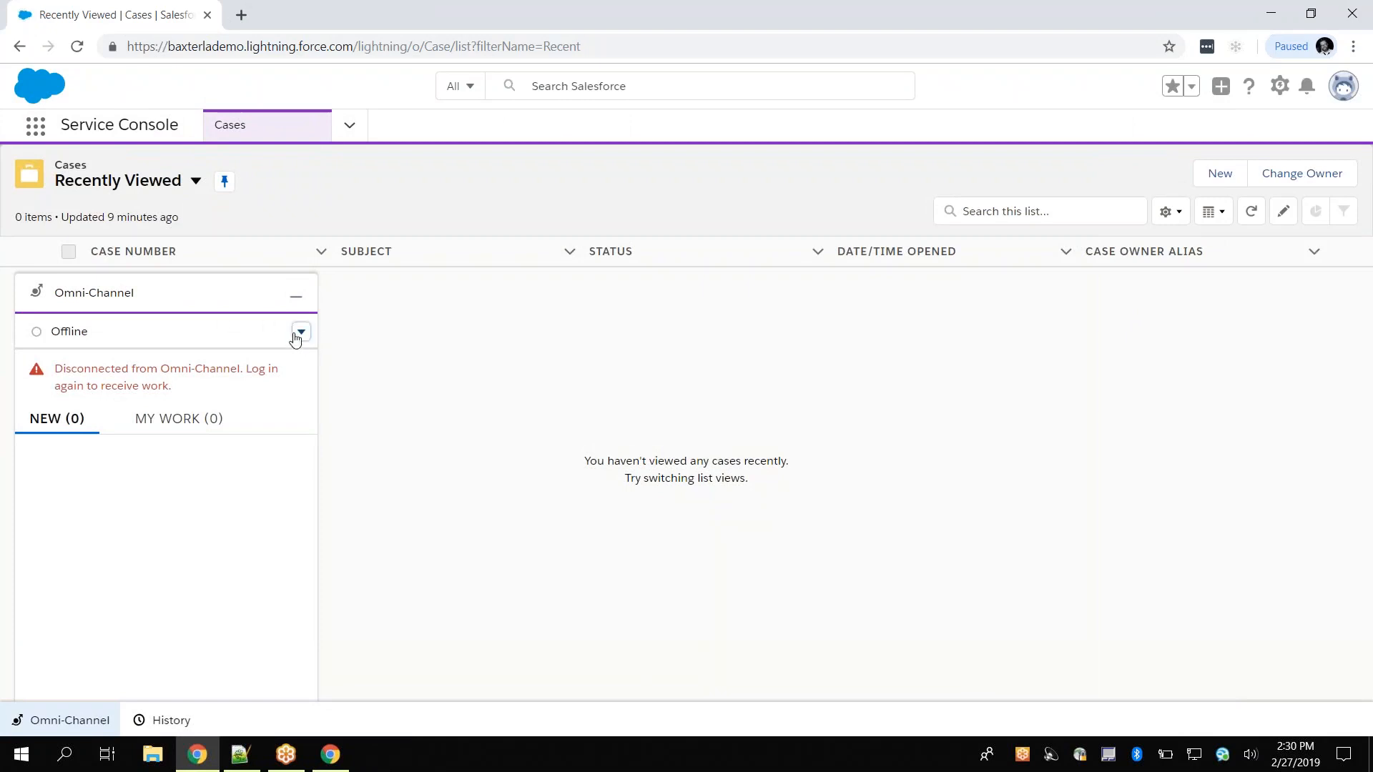
Set Omni-Channel status to Online - Chat and duplicate the Cases browser tab.
left_click(300, 331)
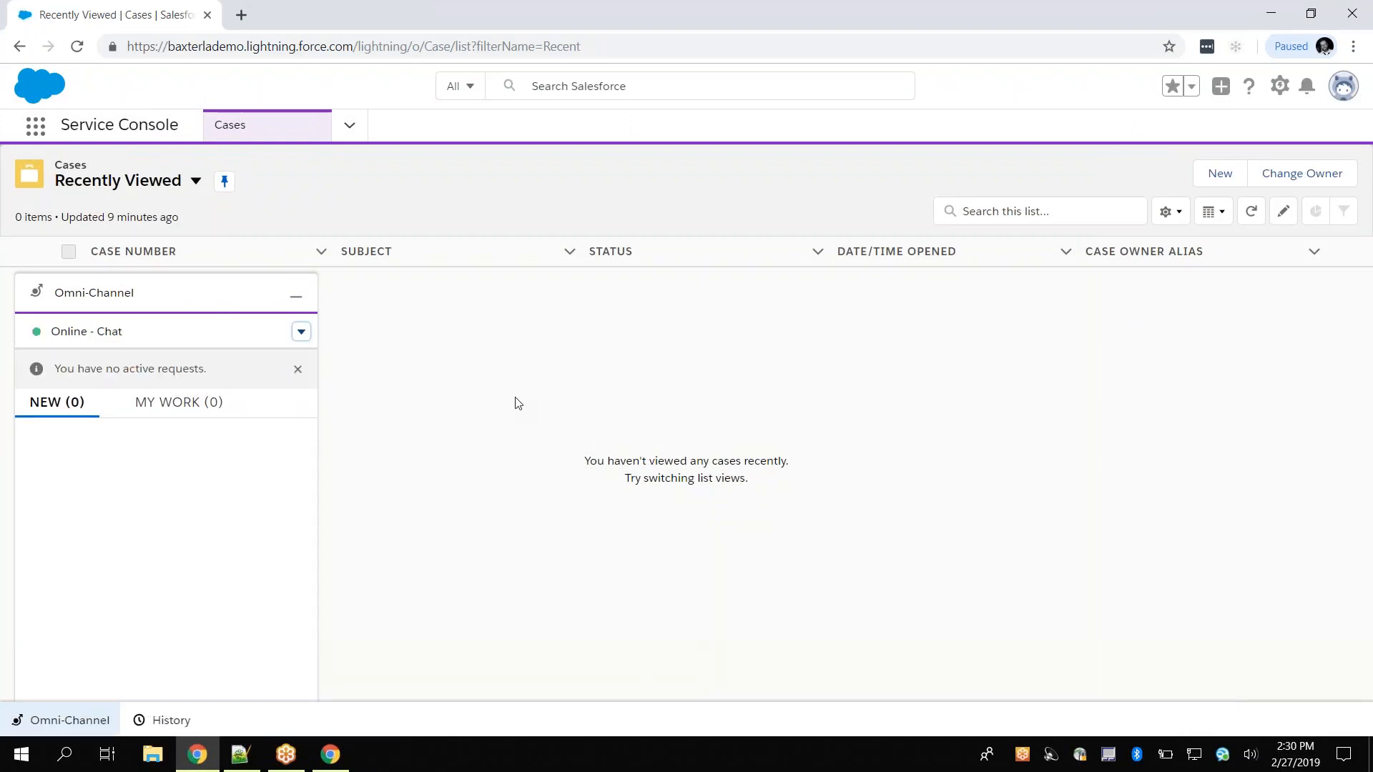
mouse_move(516, 401)
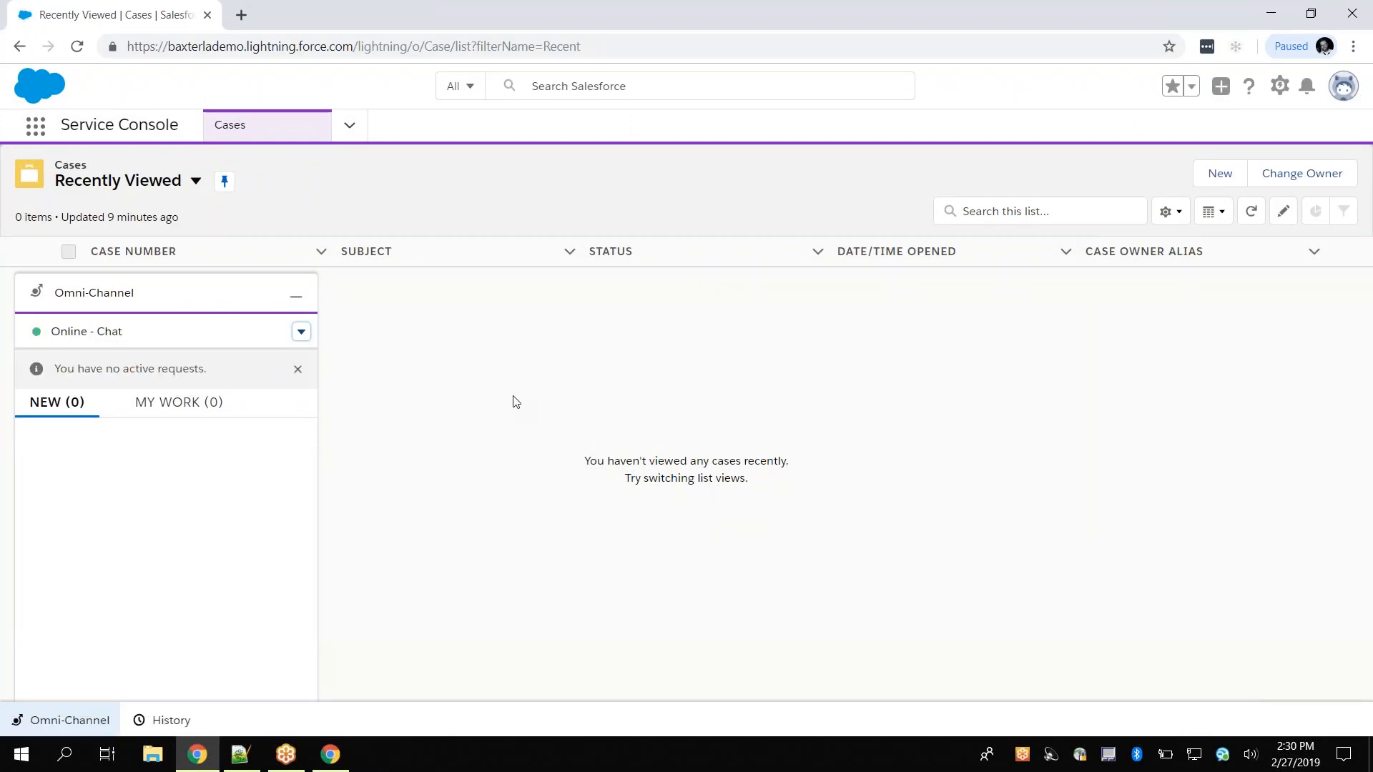
mouse_move(265, 301)
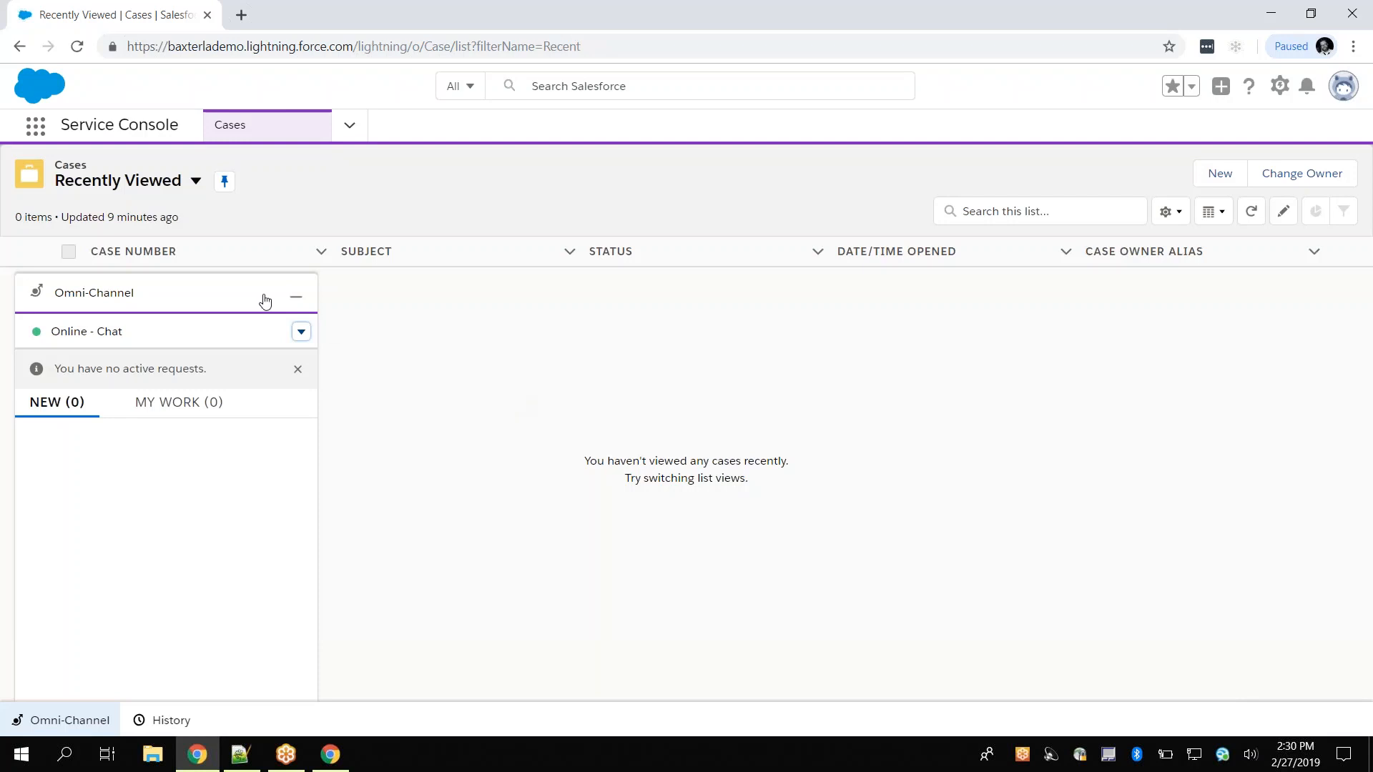
right_click(107, 15)
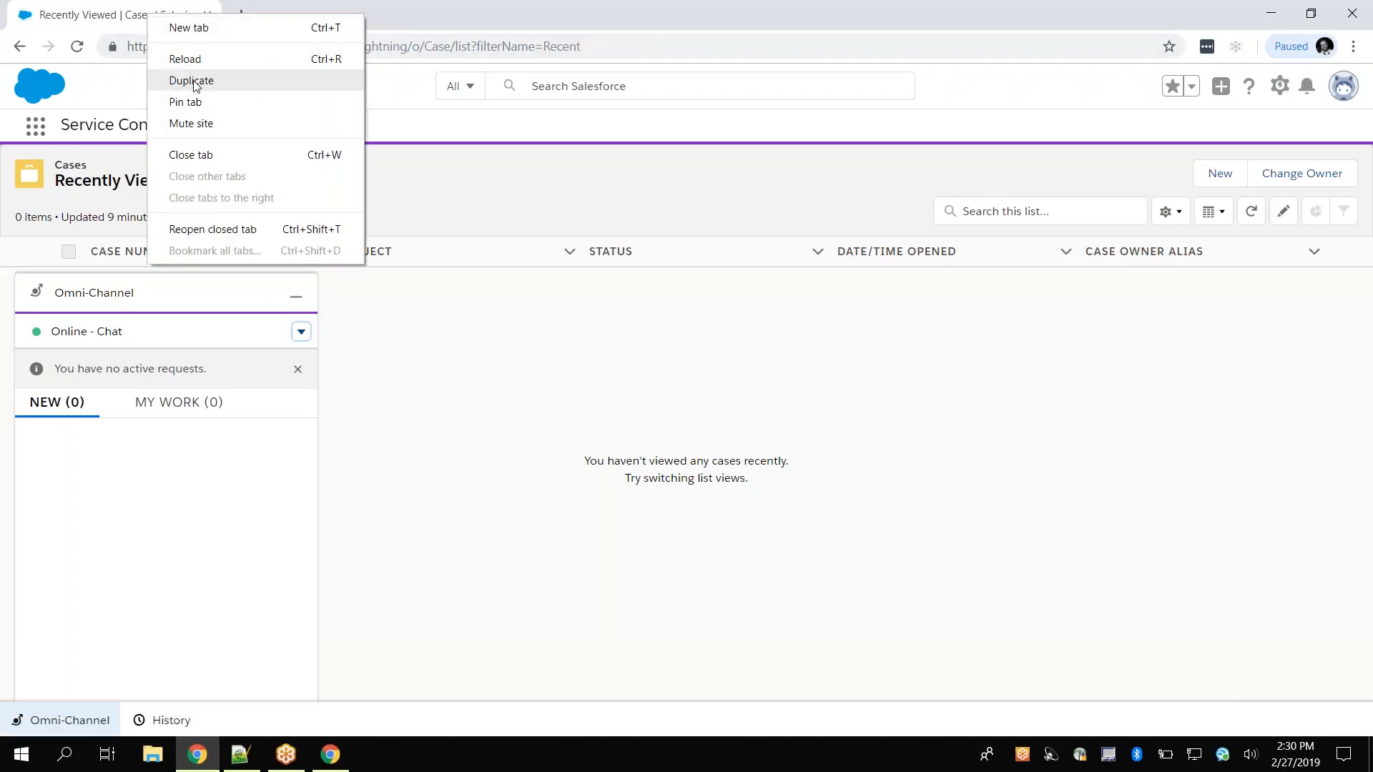
left_click(191, 80)
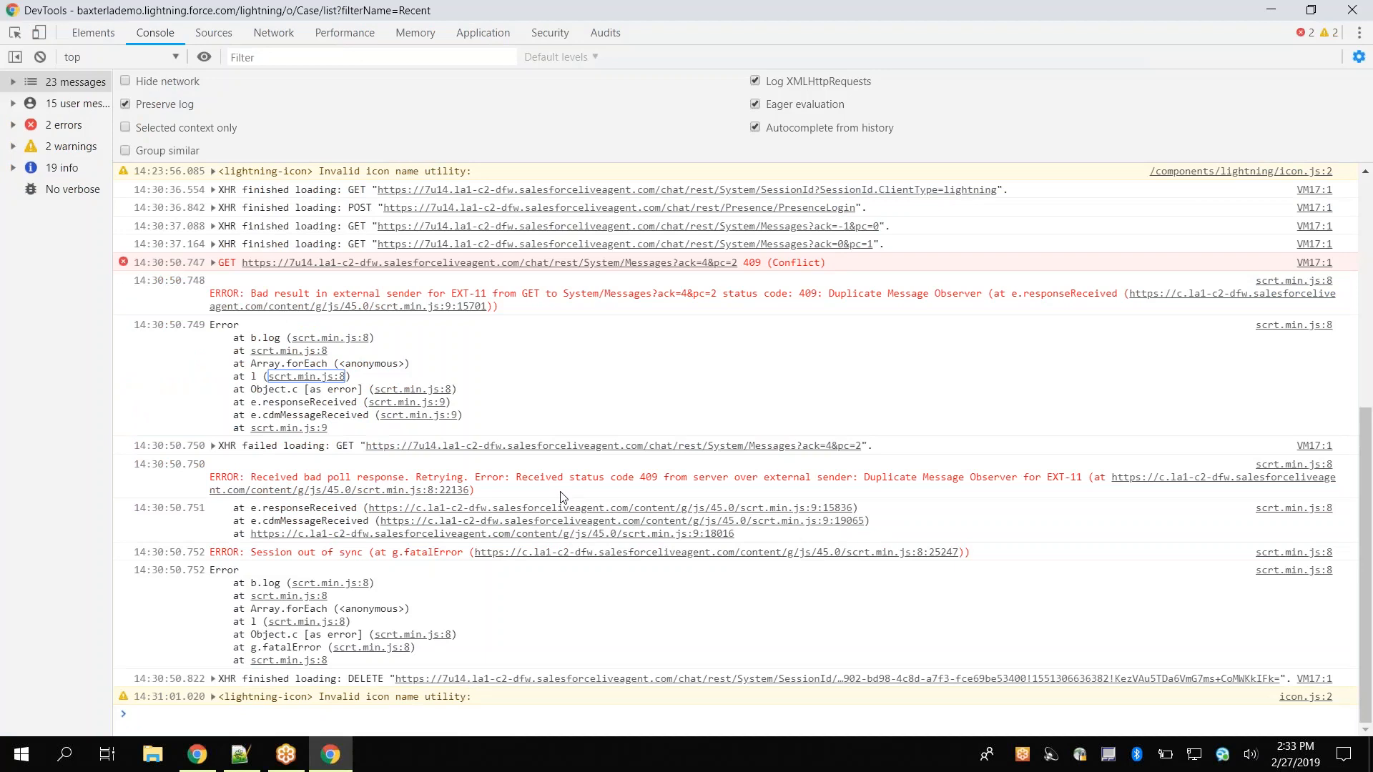
mouse_move(419, 401)
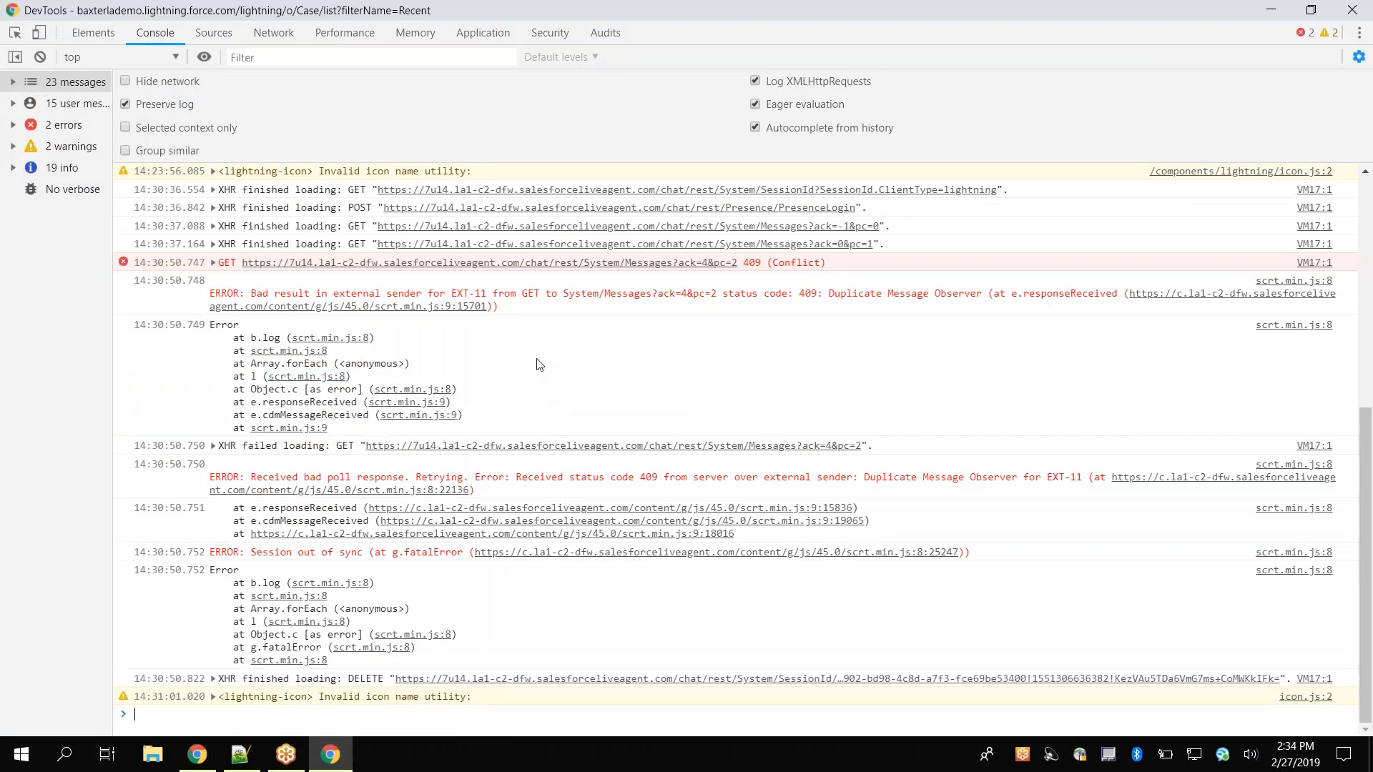
Save the console messages, including the 409 Conflict errors, to a log file.
right_click(539, 364)
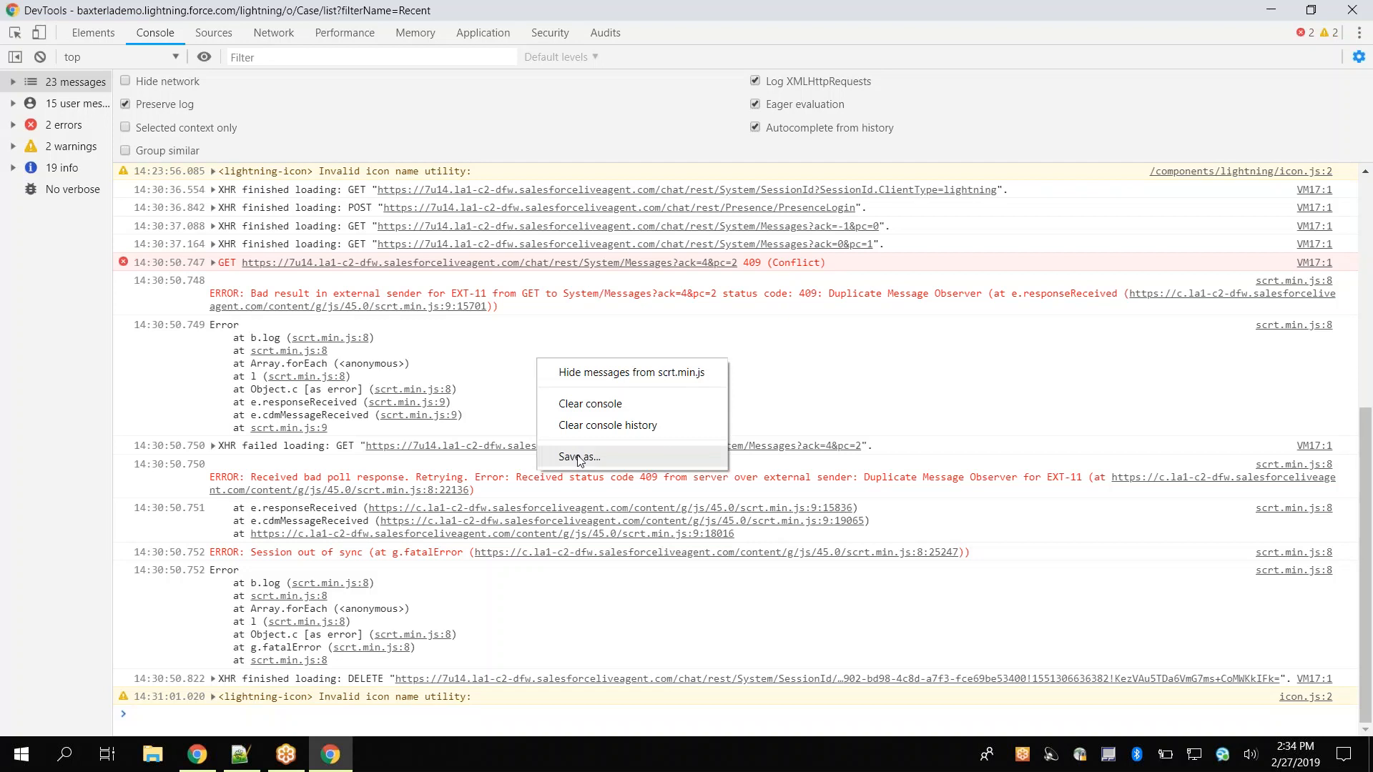
left_click(580, 456)
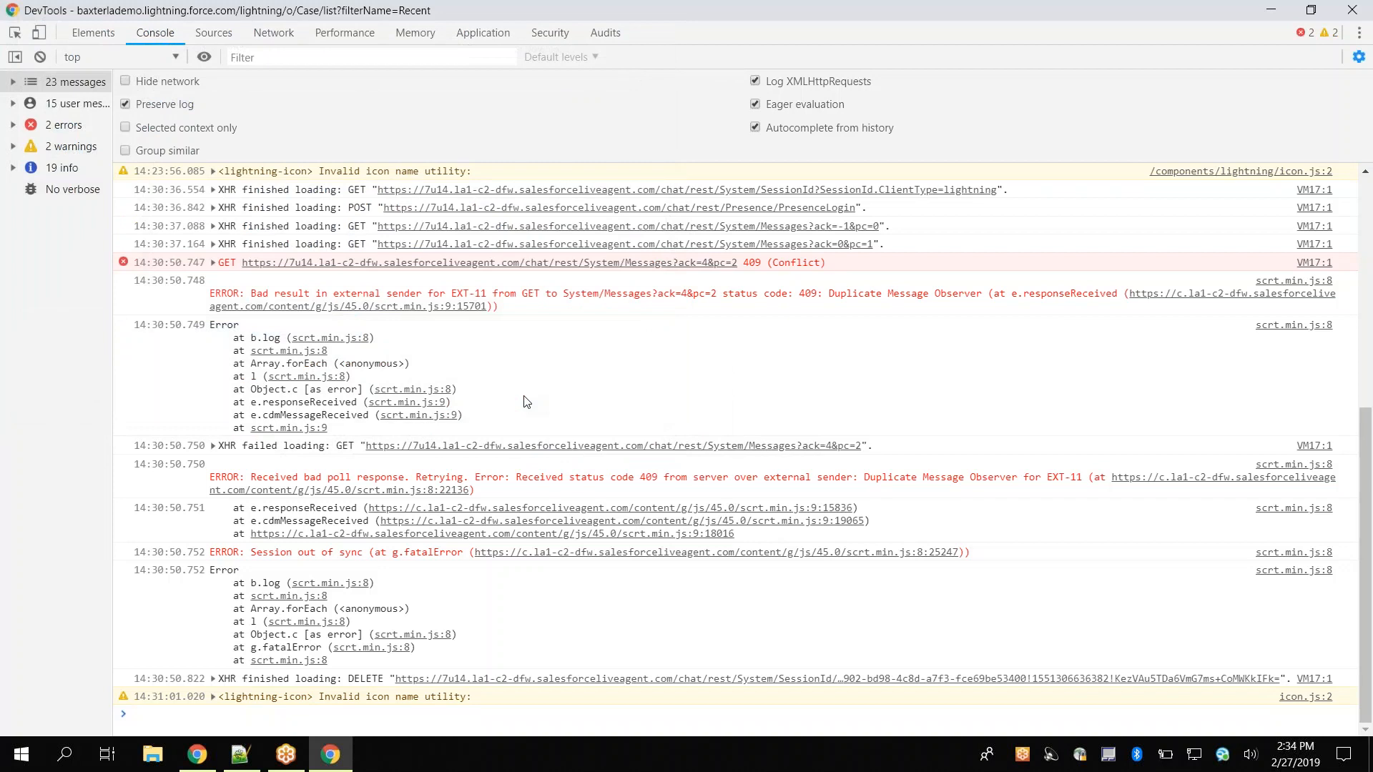
left_click(273, 32)
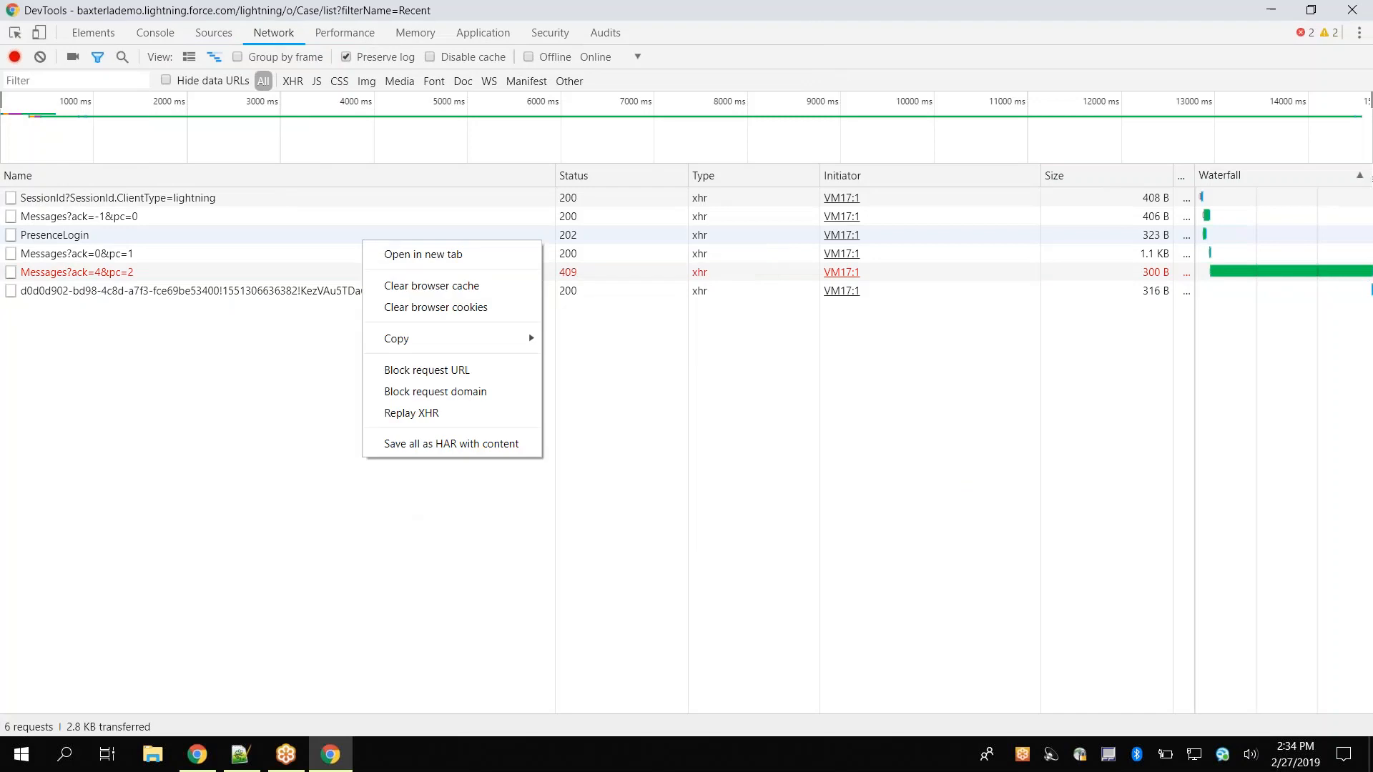
mouse_move(450, 443)
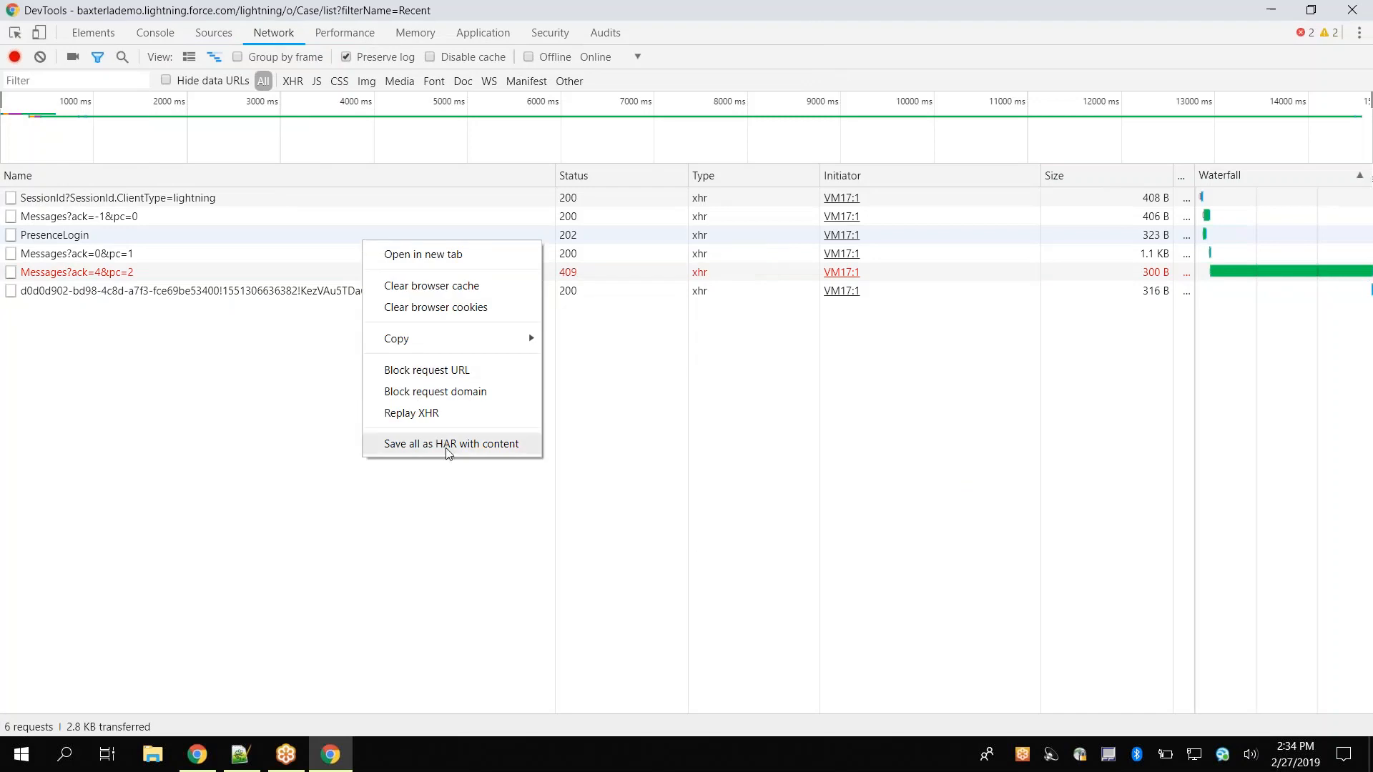
Save all six requests as baxterlademo.lightning.force.com.har in Downloads.
left_click(452, 444)
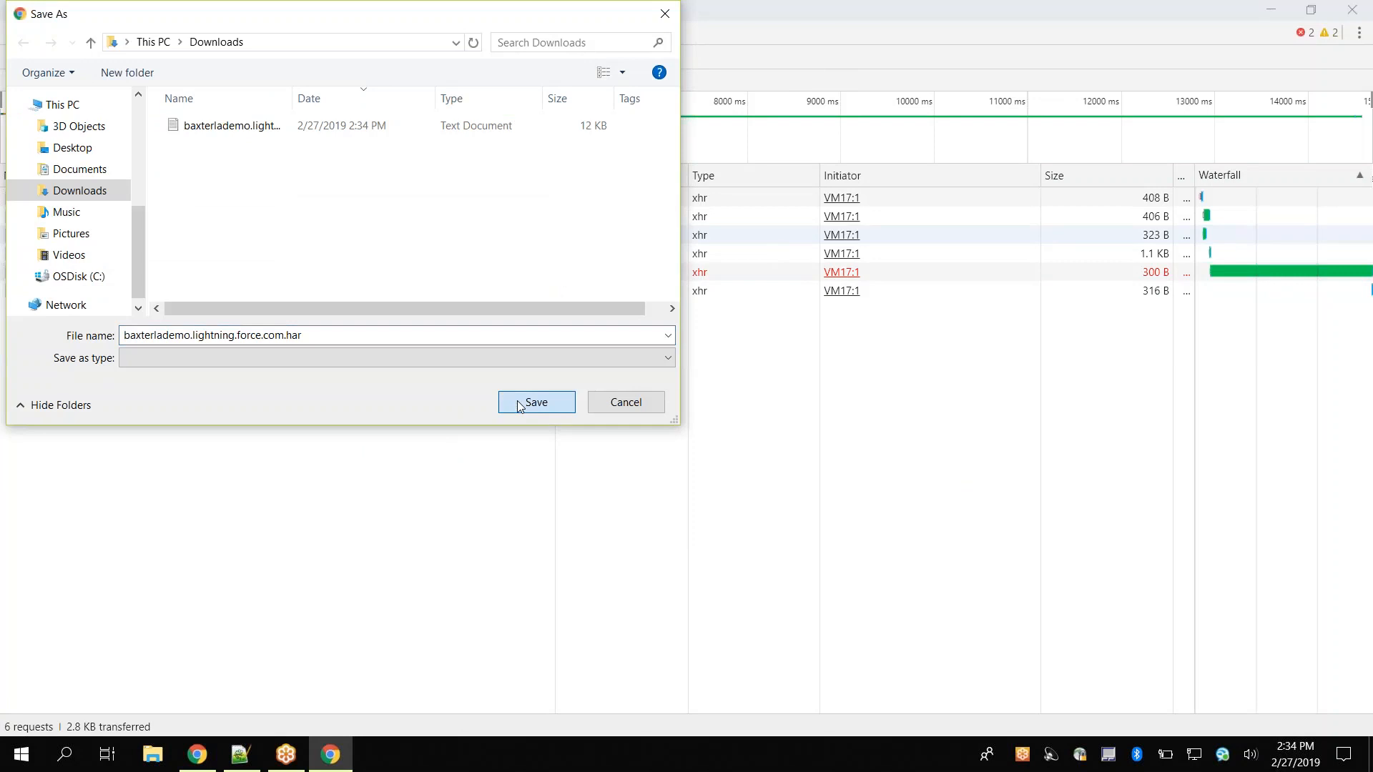
left_click(536, 402)
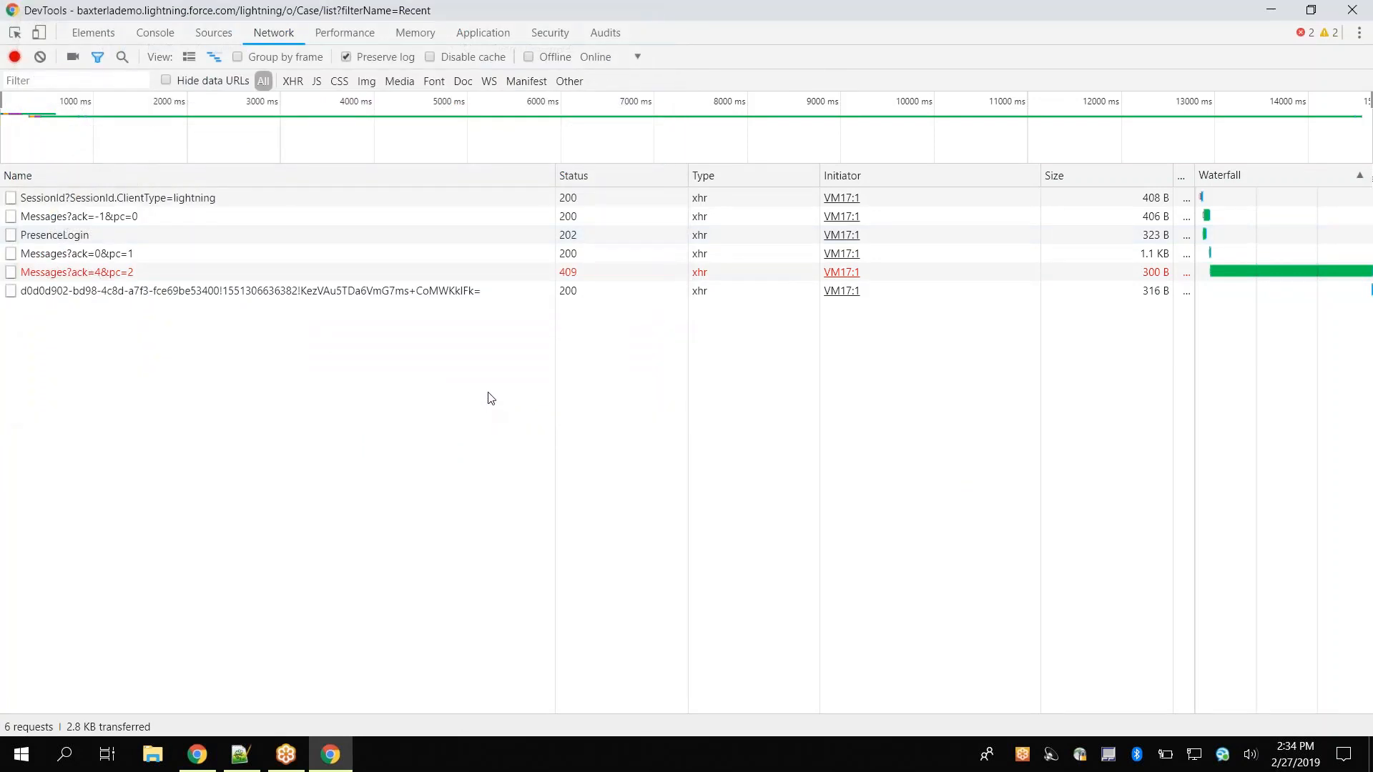
mouse_move(490, 381)
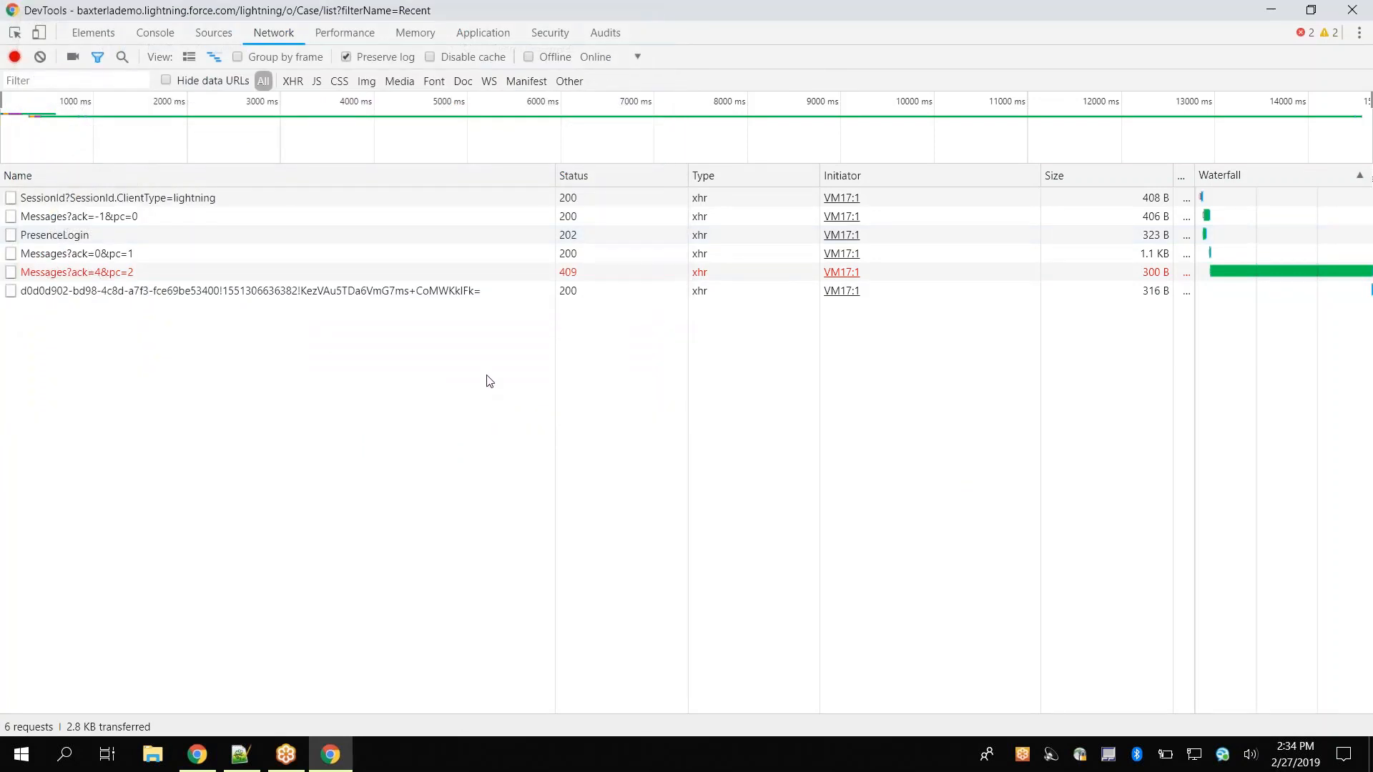